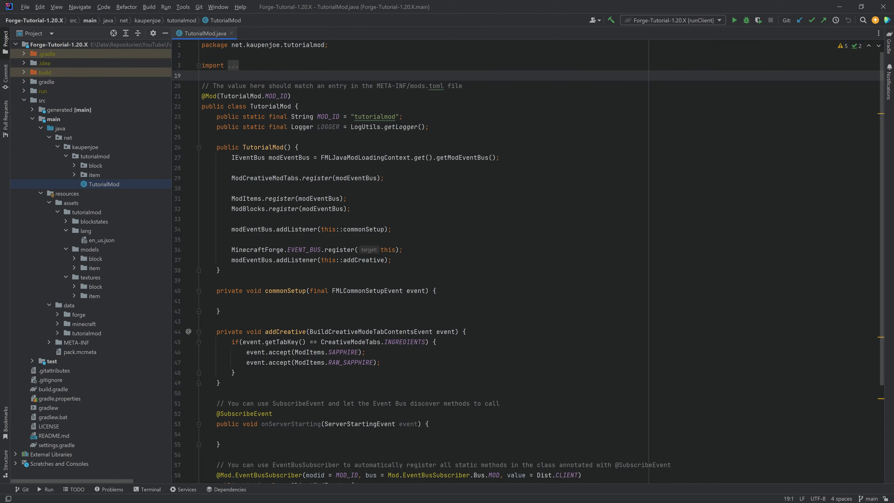
Create a new package named custom inside the item package.
{"action": "left_click", "coordinate": [94, 175]}
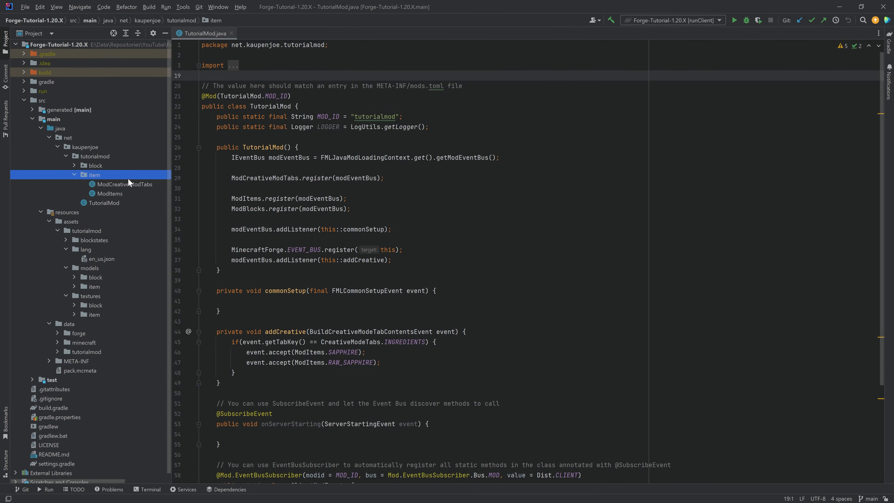
{"action": "left_click", "coordinate": [203, 75]}
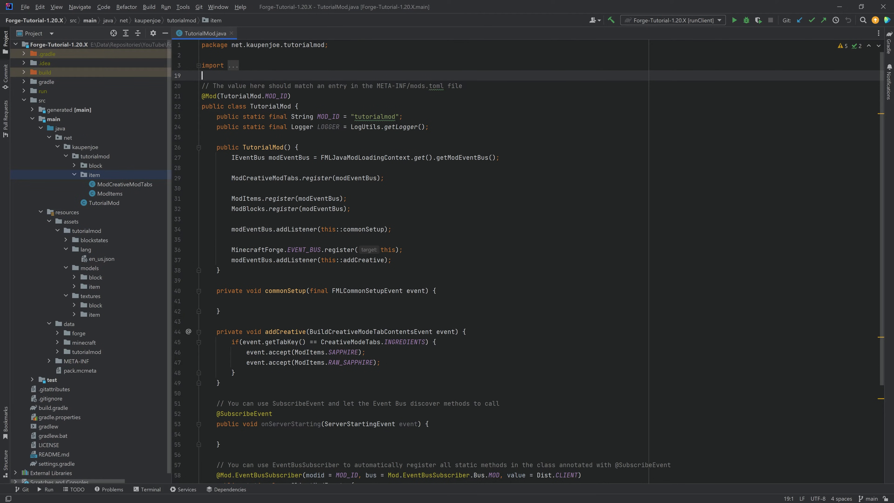
{"action": "left_click", "coordinate": [94, 175]}
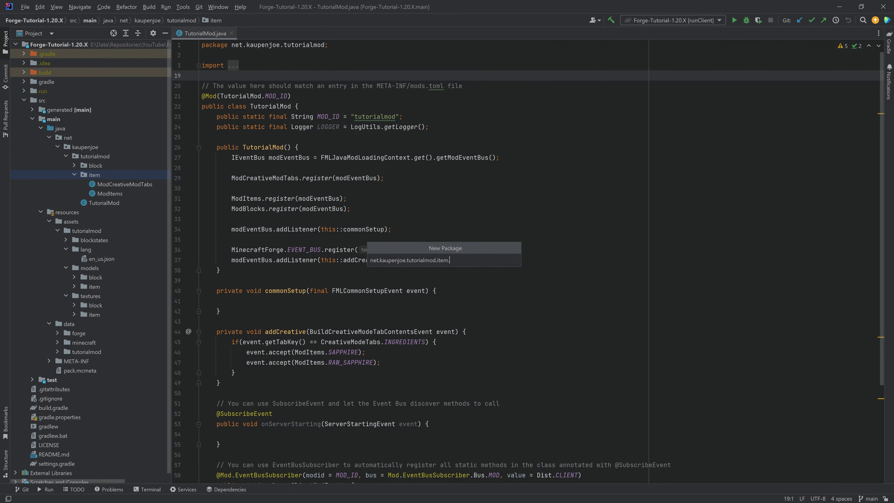
{"action": "type", "text": "custom"}
{"action": "key", "text": "enter"}
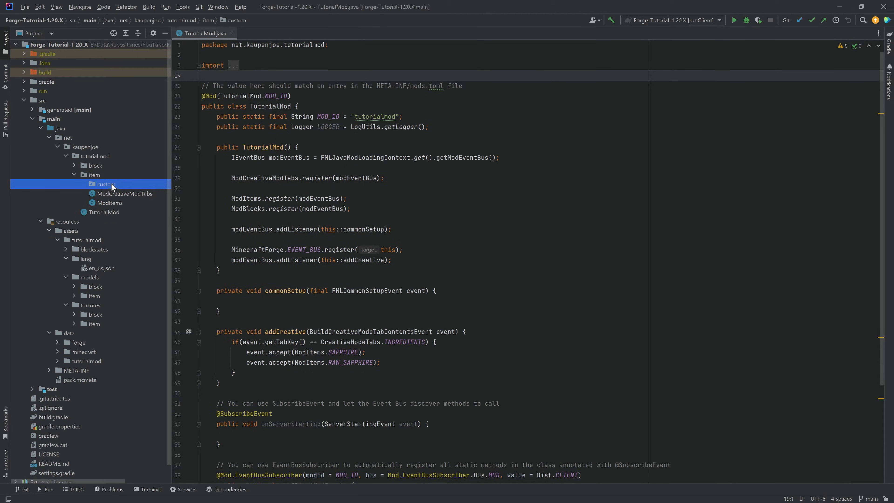
Create a Java class named MetalDetectorItem inside the custom package.
{"action": "right_click", "coordinate": [105, 185]}
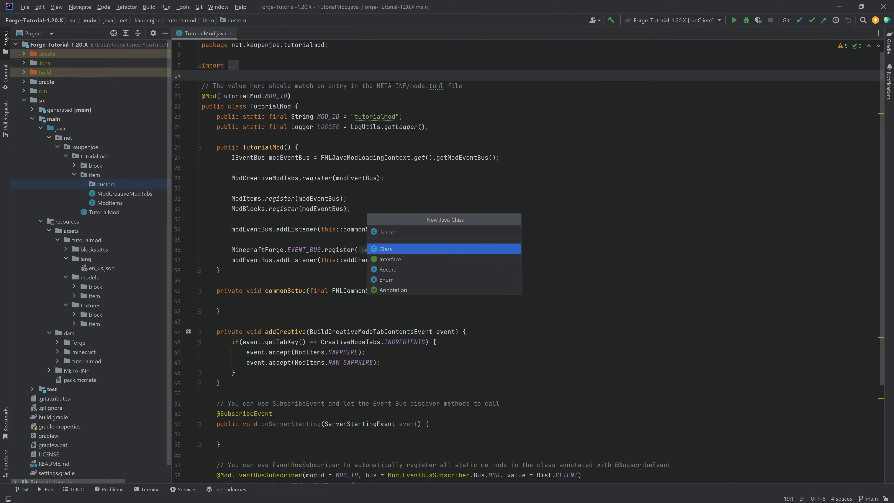
{"action": "type", "text": "MetalDetecto"}
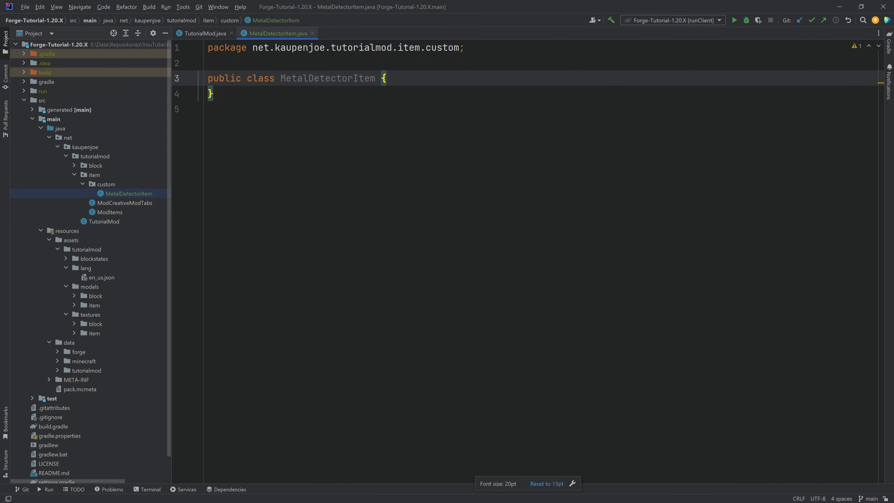
Make MetalDetectorItem extend Item with a constructor matching super, and begin an override.
{"action": "double_click", "coordinate": [364, 78]}
{"action": "type", "text": "extends Item "}
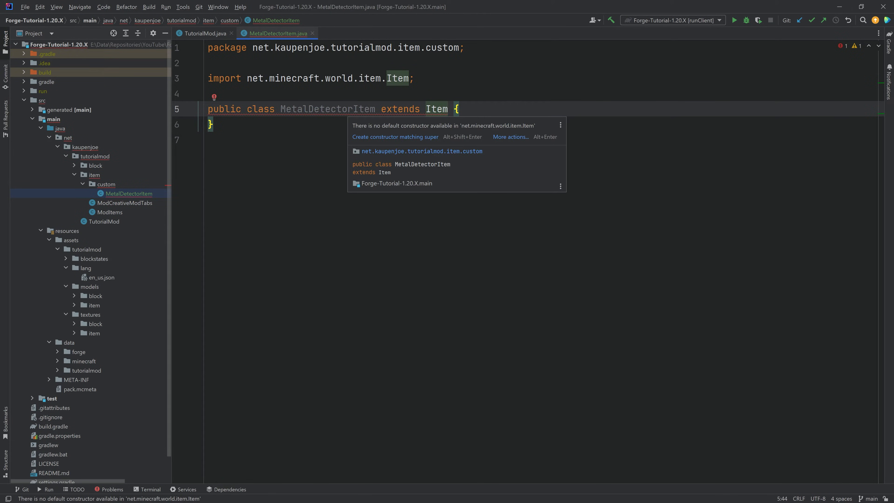
{"action": "left_click", "coordinate": [394, 137]}
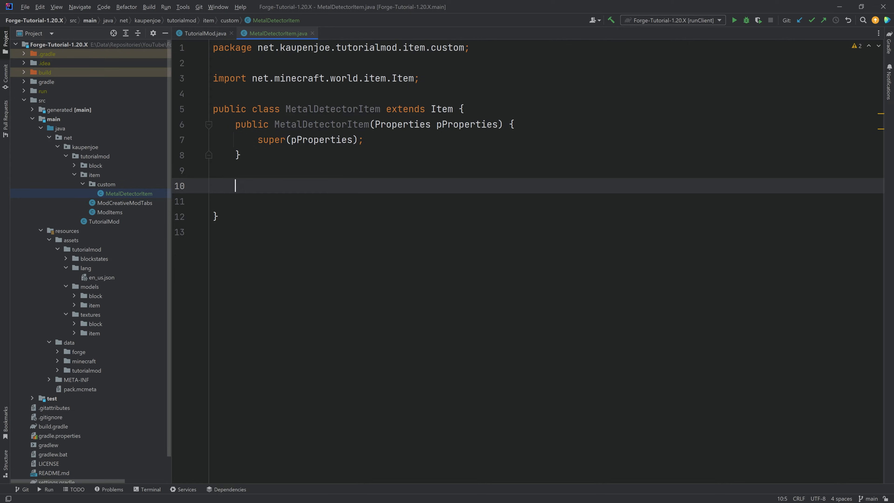
{"action": "type", "text": "ove"}
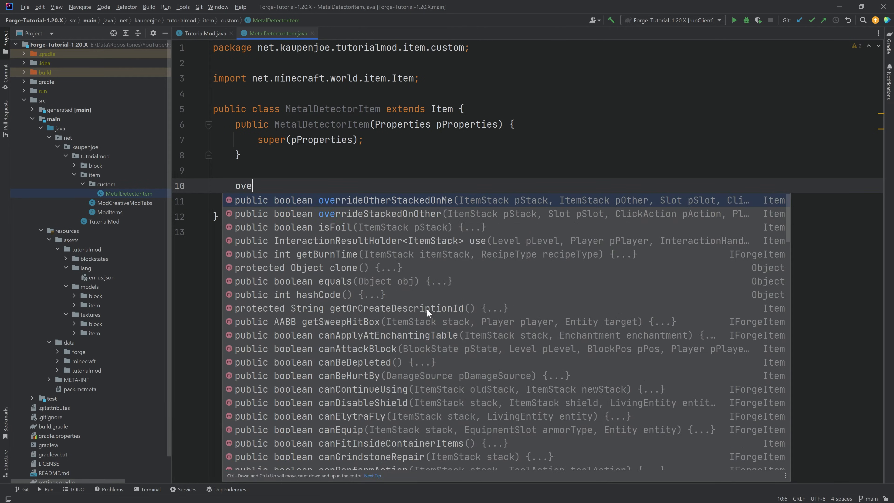
{"action": "type", "text": "rride"}
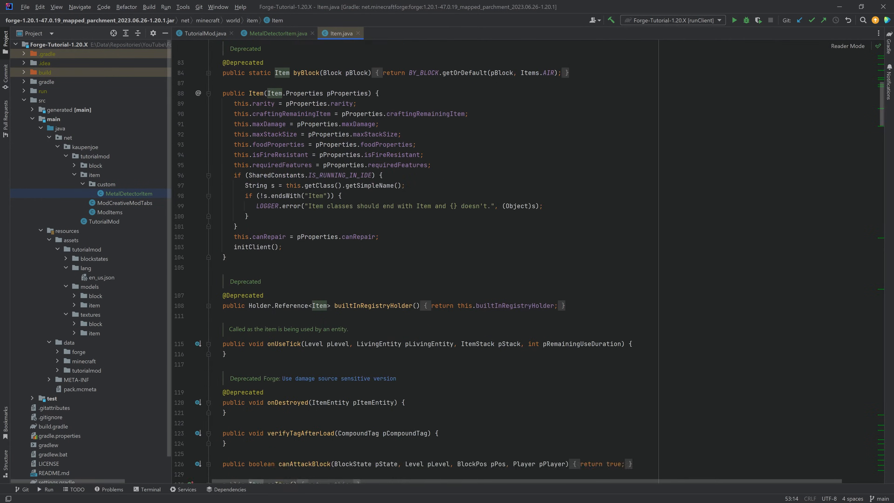
Browse Item.java's methods such as useOn, then return to MetalDetectorItem.
{"action": "scroll", "scroll_direction": "down", "scroll_amount": 3}
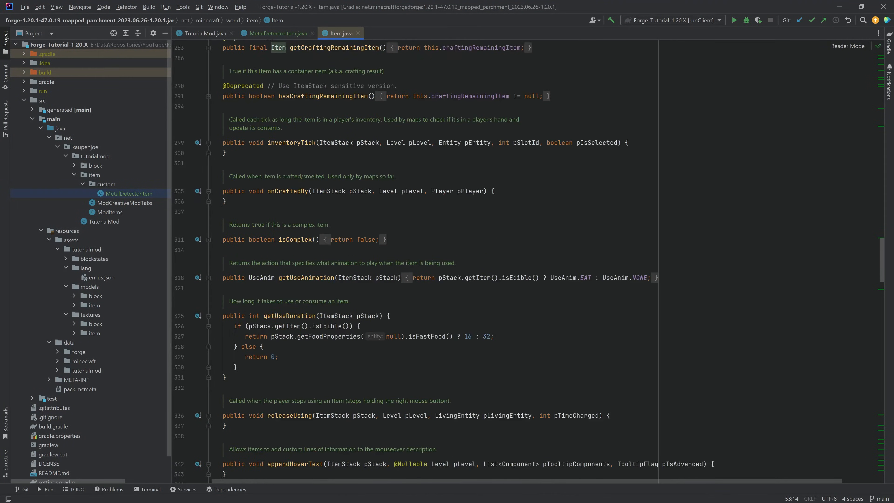
{"action": "scroll", "scroll_direction": "down", "scroll_amount": 3}
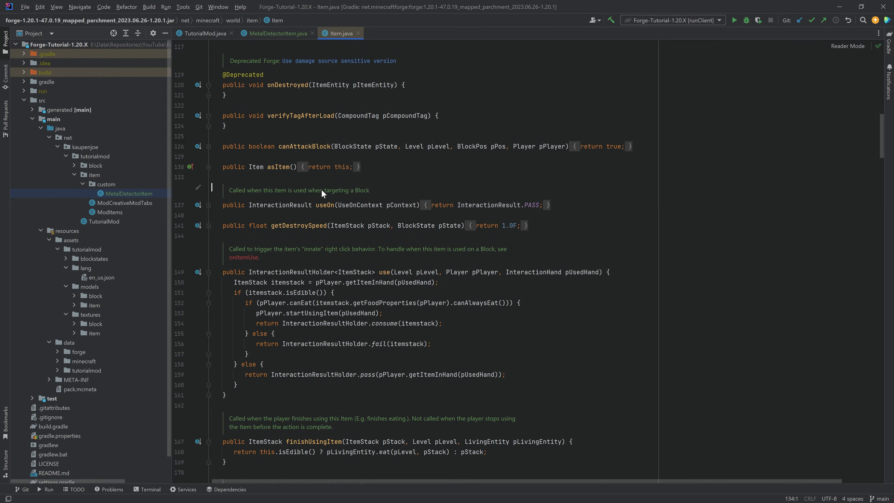
{"action": "double_click", "coordinate": [369, 282]}
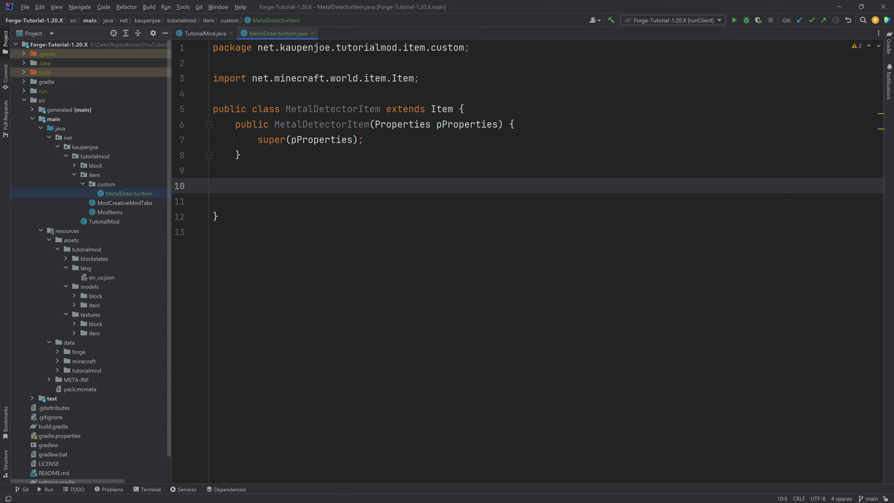
Override useOn and have it return InteractionResult.SUCCESS.
{"action": "type", "text": "useon"}
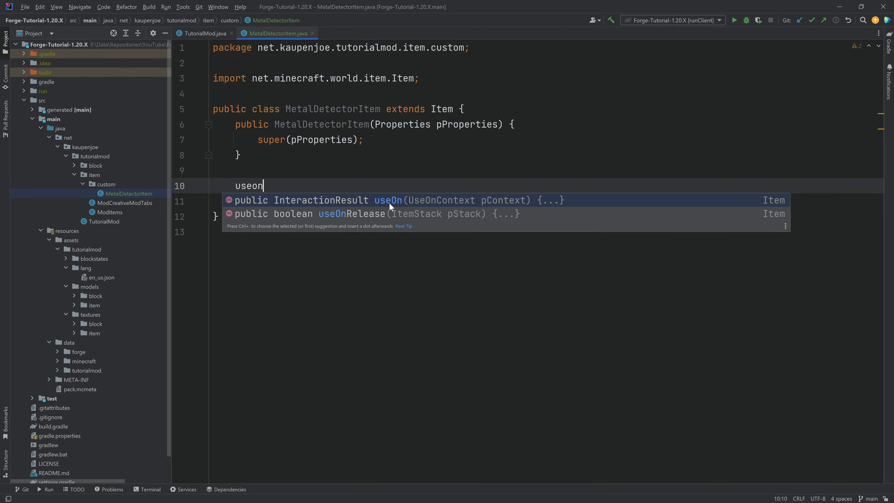
{"action": "mouse_move", "coordinate": [391, 200]}
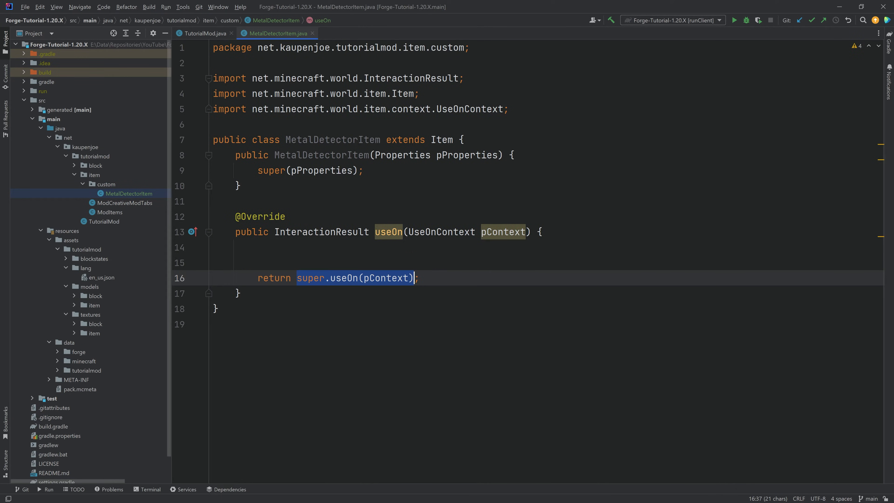
{"action": "type", "text": "InteractionResult.SUCCESS;"}
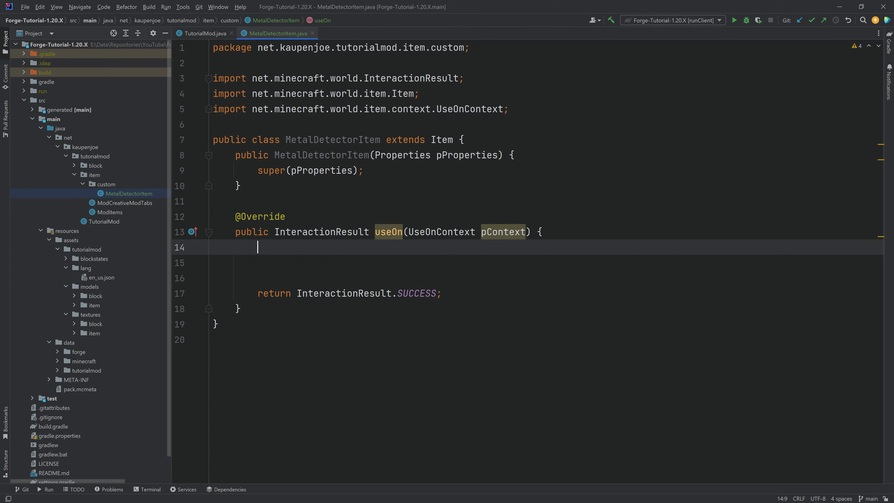
Add an if(!pContext.getLevel().isClientSide()) server-side block inside useOn.
{"action": "type", "text": "if8"}
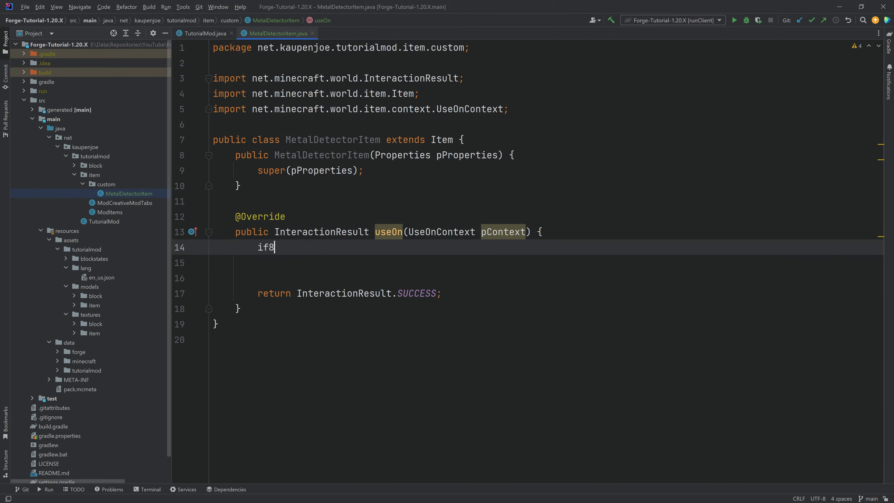
{"action": "type", "text": "(pContext.get"}
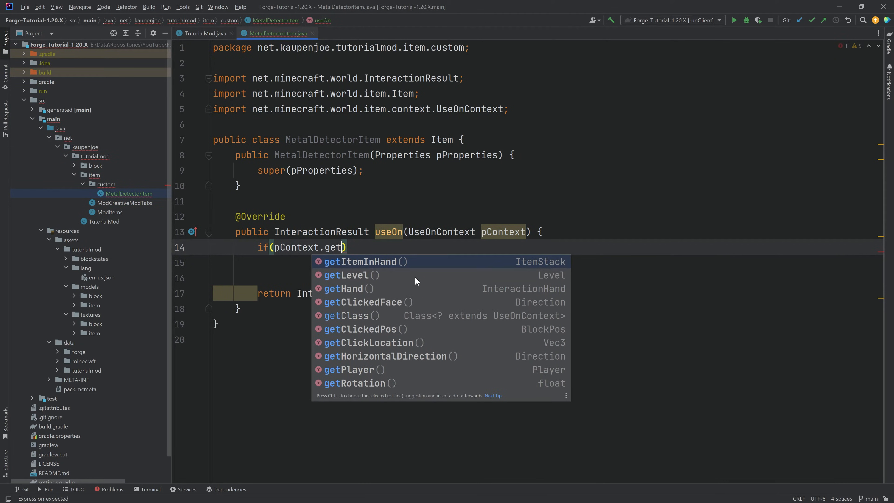
{"action": "type", "text": "Level().isClientSide())"}
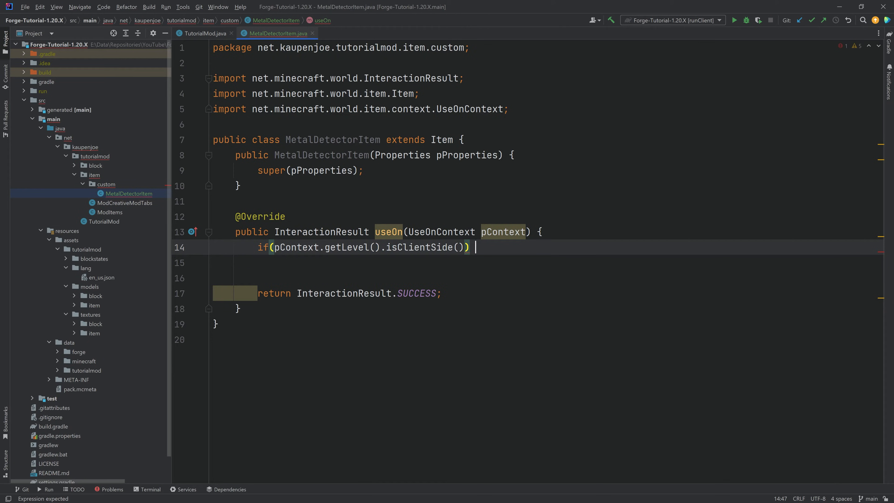
{"action": "type", "text": "{"}
{"action": "type", "text": "BlockPos"}
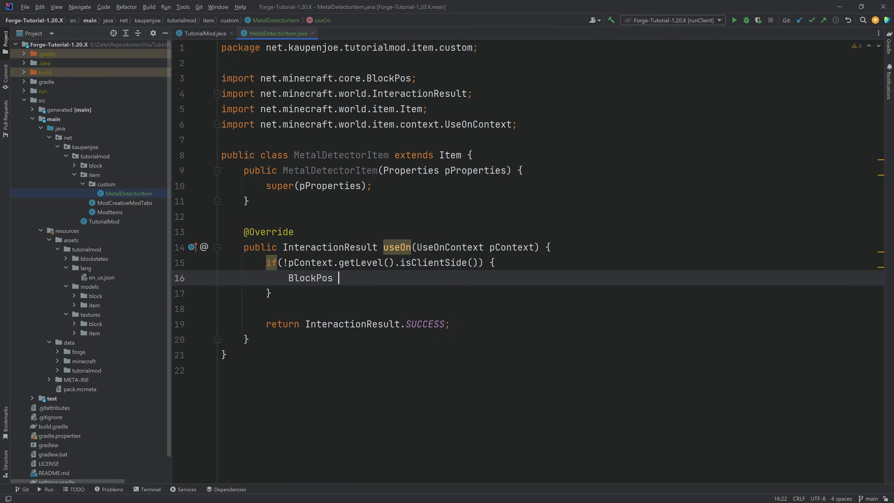
Declare BlockPos positionClicked, Player player from the context, and boolean foundBlock = false.
{"action": "type", "text": "positio"}
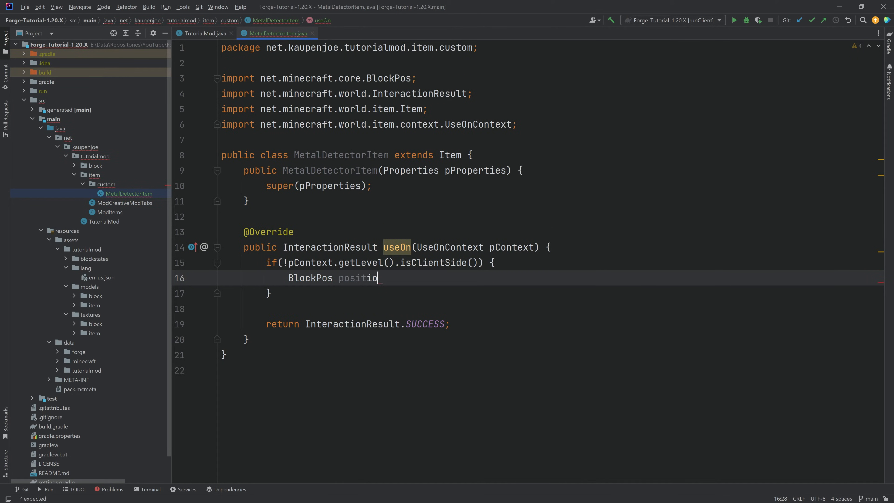
{"action": "type", "text": "nClicked = pContext.getClickedPos();"}
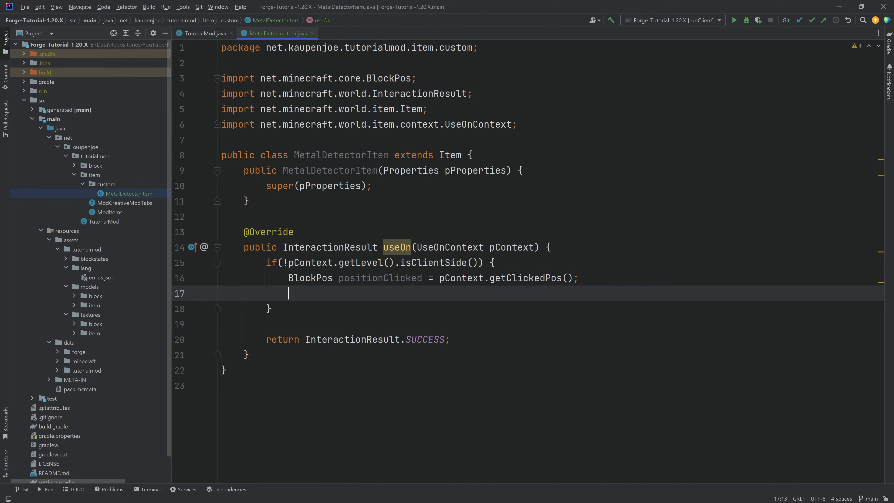
{"action": "type", "text": "Player player = p"}
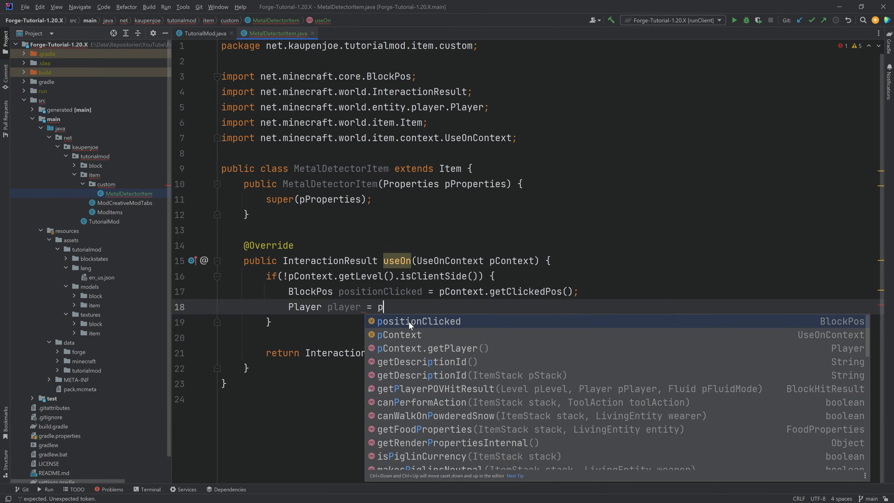
{"action": "left_click", "coordinate": [427, 348]}
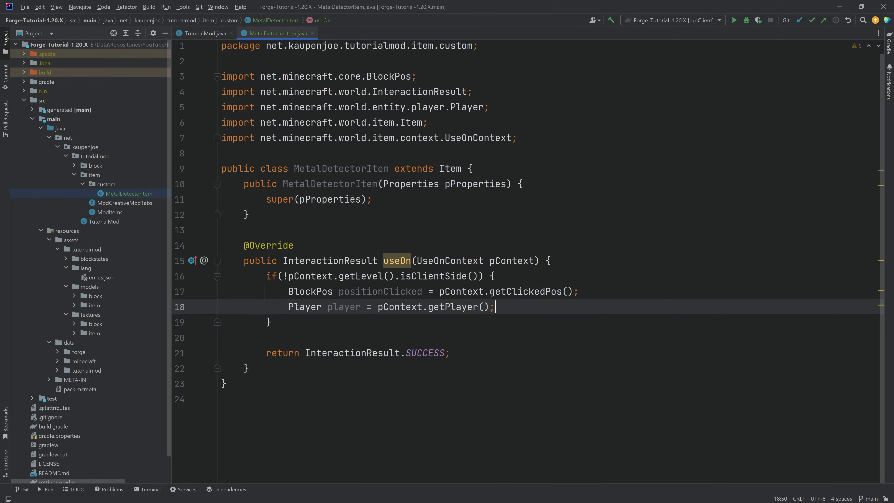
{"action": "type", "text": "boolean f"}
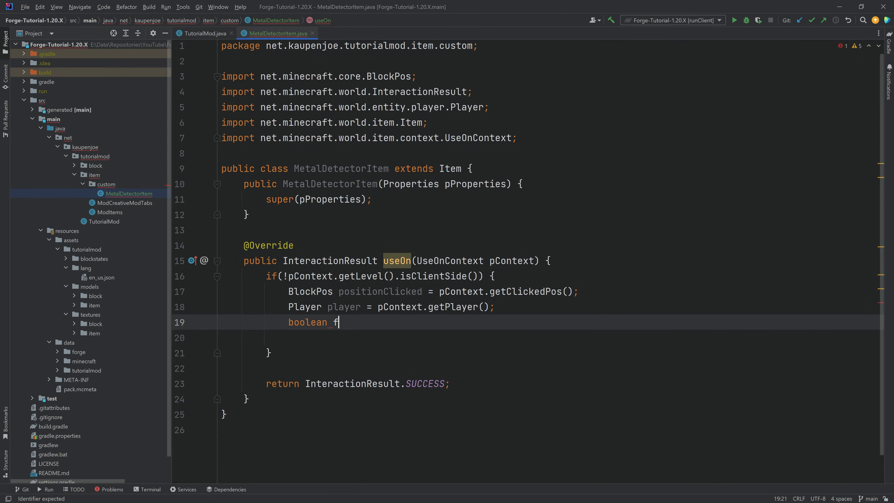
{"action": "type", "text": "oundBlock = false;"}
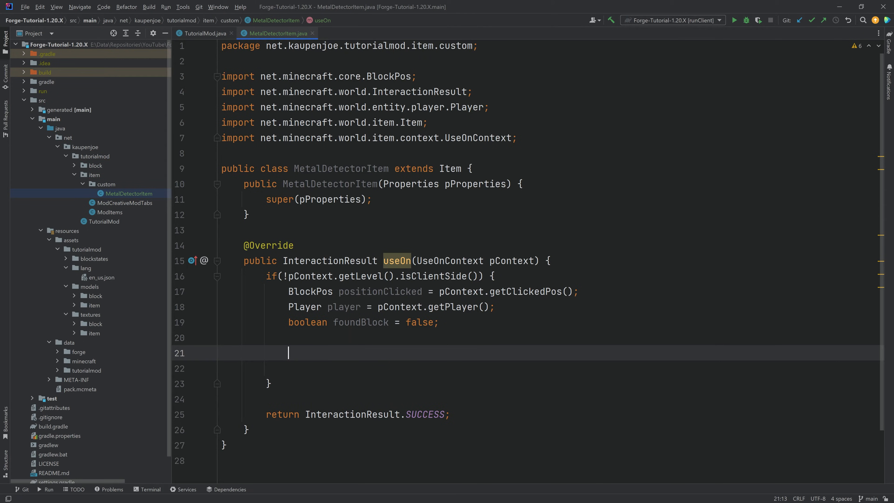
{"action": "key", "text": "enter"}
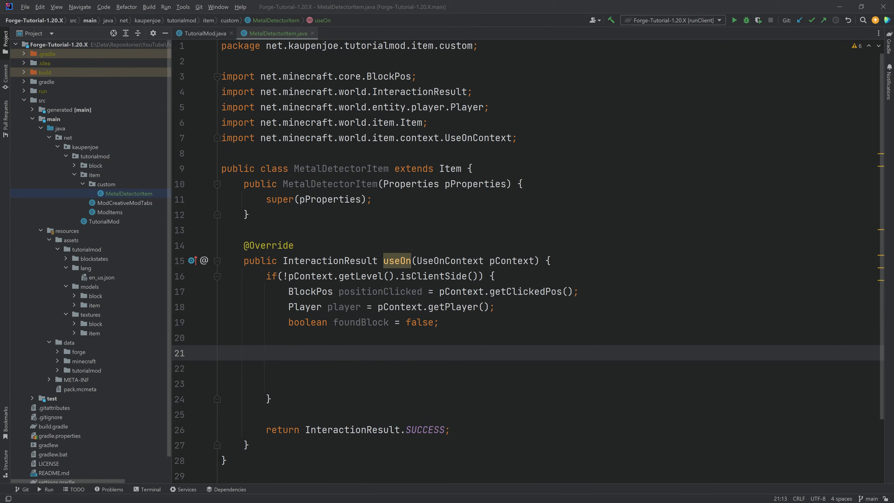
{"action": "left_click", "coordinate": [288, 352]}
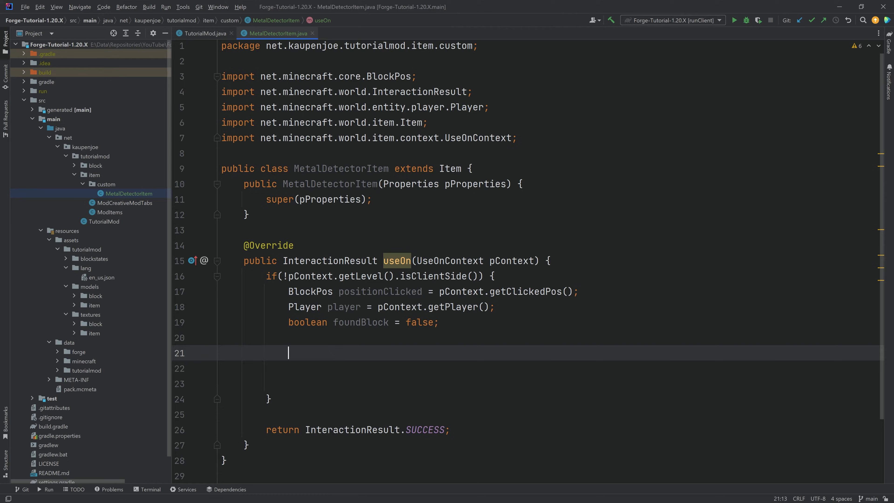
Loop down from positionClicked to Y+64, reading the BlockState at positionClicked.below(i).
{"action": "type", "text": "for(int i = 0; i <= positionClicked.getY() + 64; i++) {"}
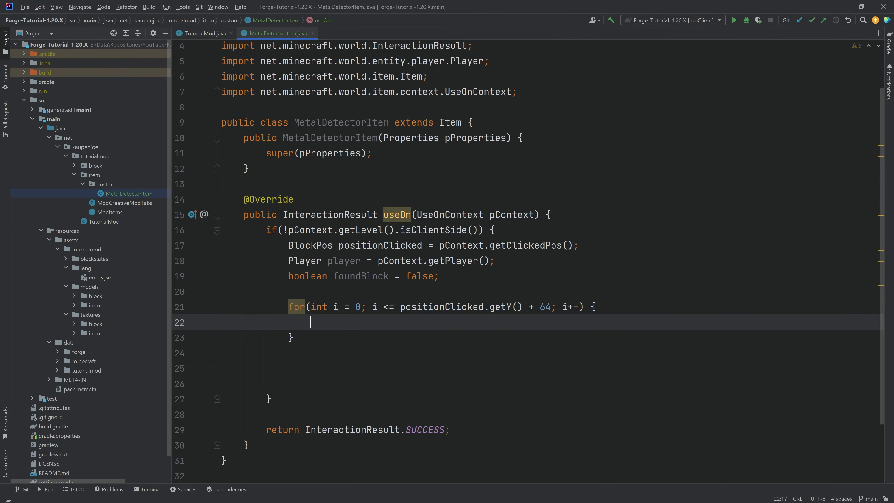
{"action": "type", "text": "Block"}
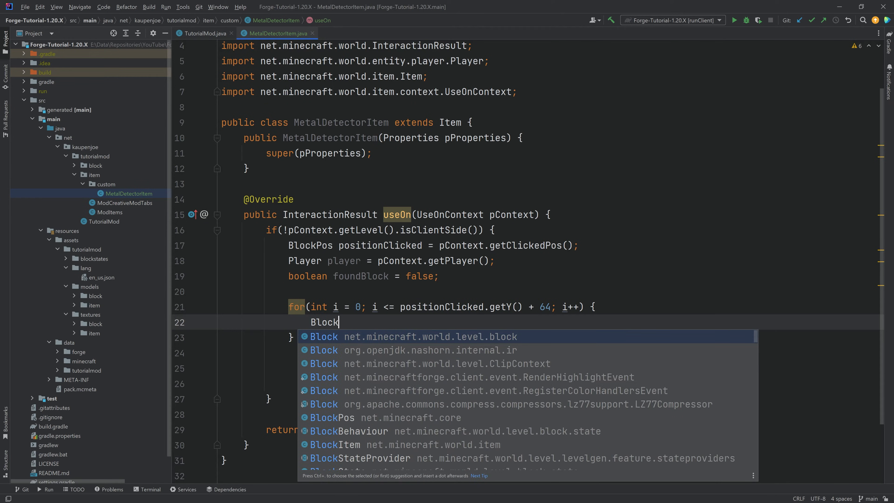
{"action": "type", "text": "State"}
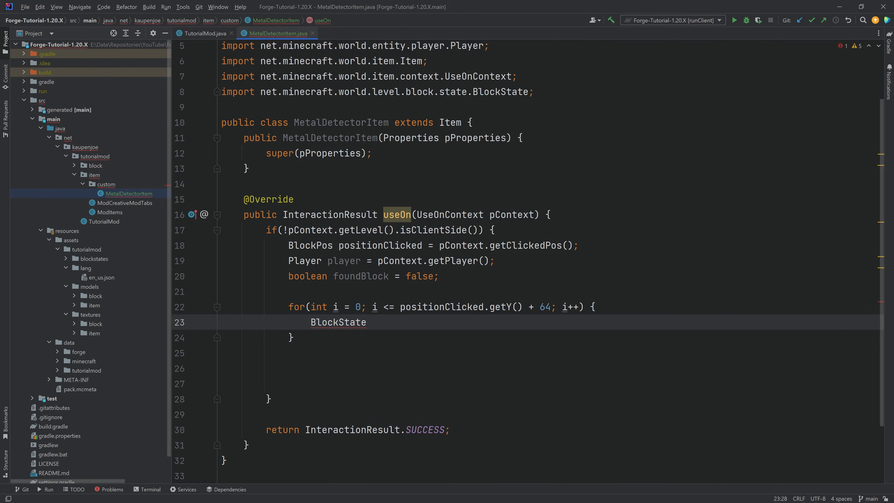
{"action": "type", "text": "state = pContext.getLevel().getBlockState("}
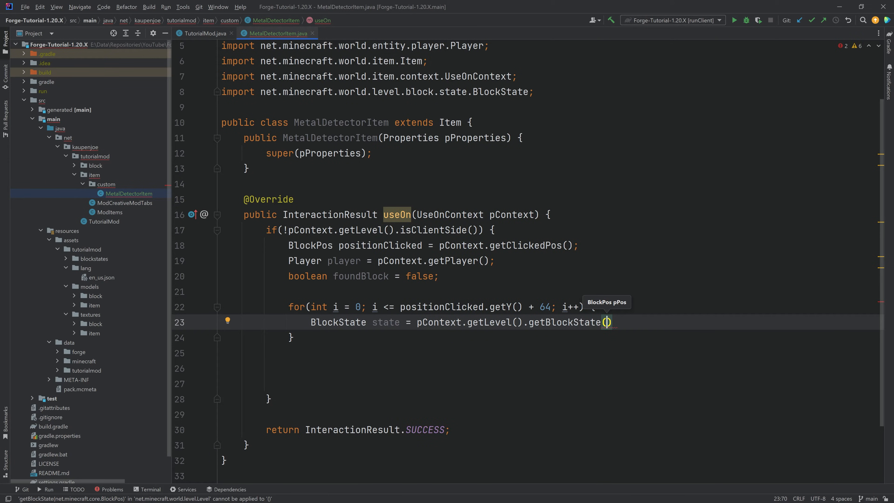
{"action": "type", "text": "positionClicked.below("}
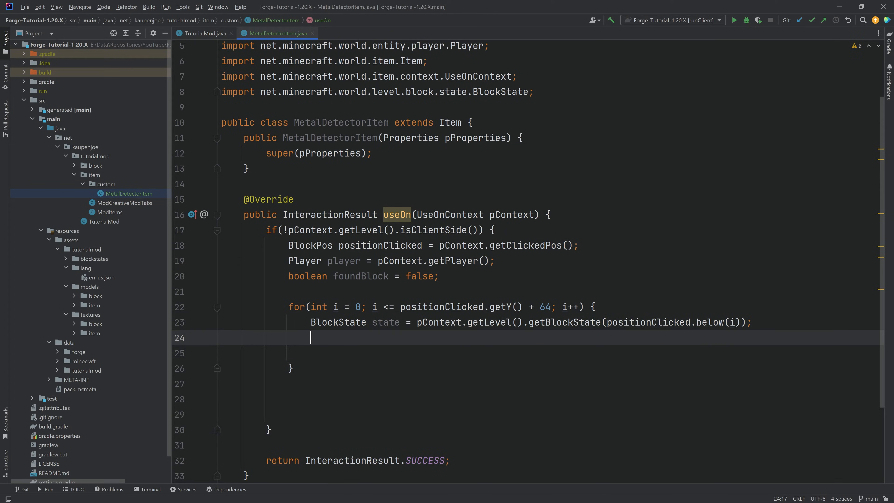
Begin an if that calls isValuableBlock(state) inside the loop.
{"action": "type", "text": "if("}
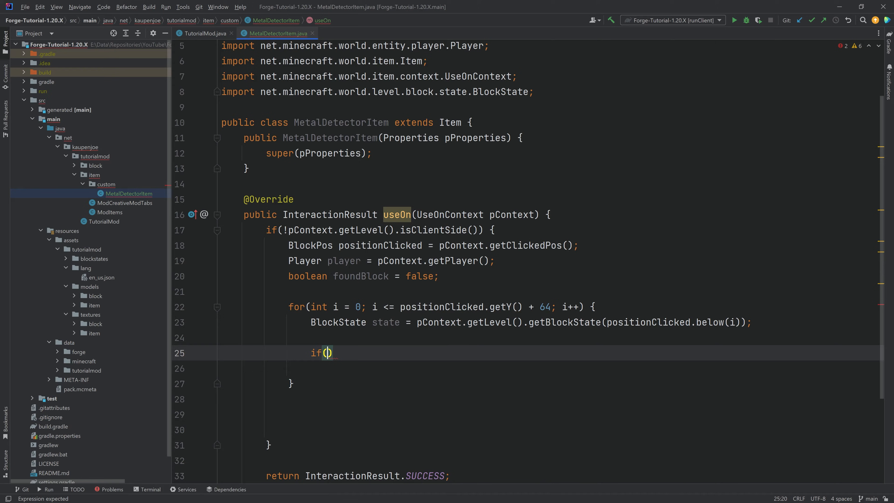
{"action": "type", "text": "is"}
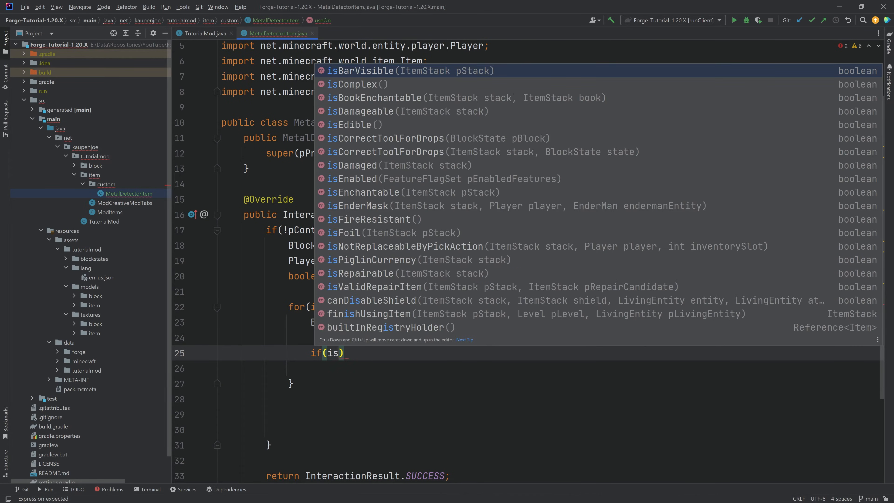
{"action": "type", "text": "Valuable"}
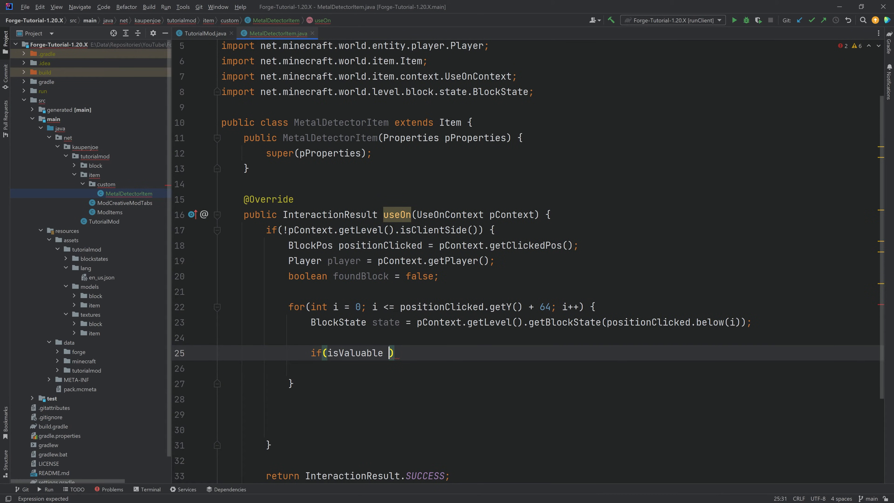
{"action": "type", "text": "Block(state)"}
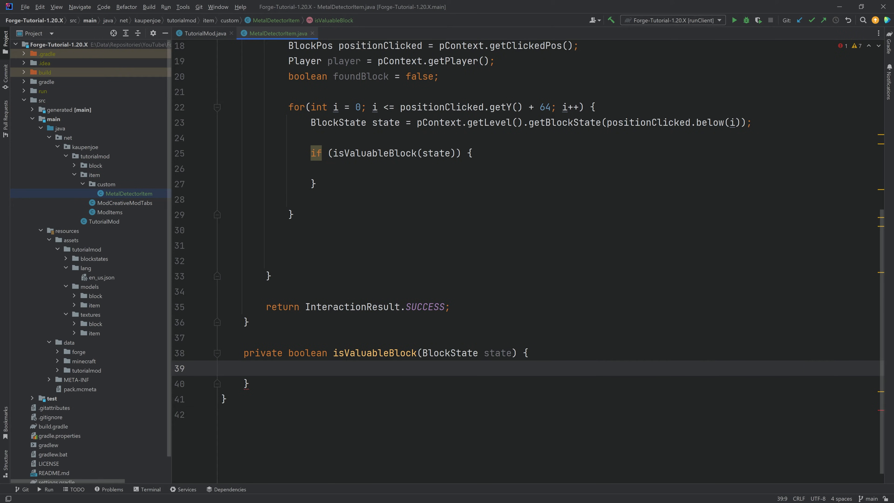
Make isValuableBlock return state.is(Blocks.IRON_ORE) || state.is(Blocks.DIAMOND_ORE).
{"action": "type", "text": "return"}
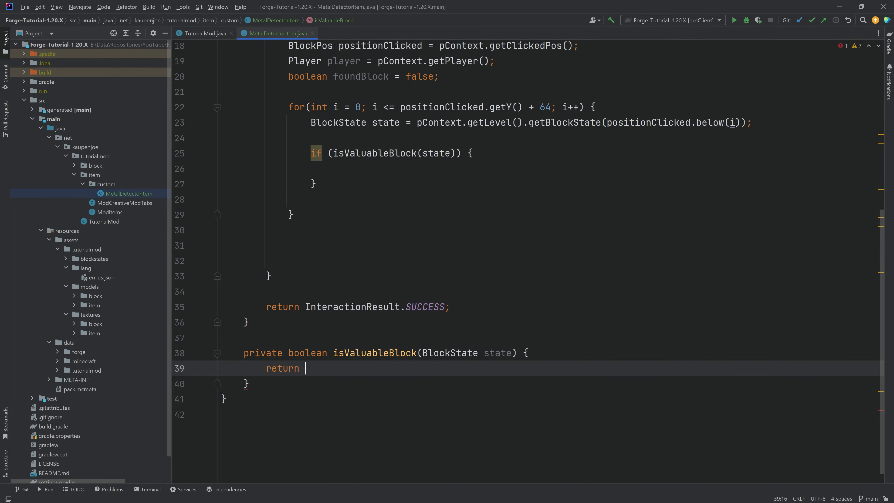
{"action": "type", "text": "state.is(Blocks."}
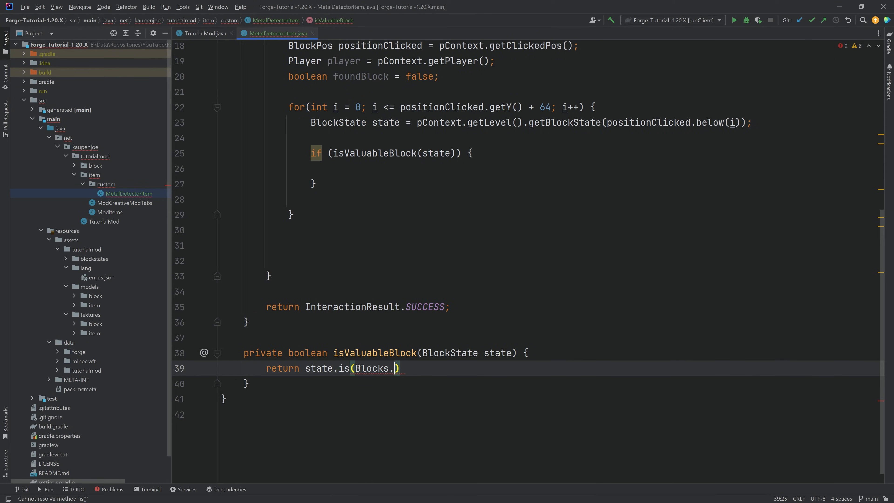
{"action": "type", "text": "IRON_ORE);"}
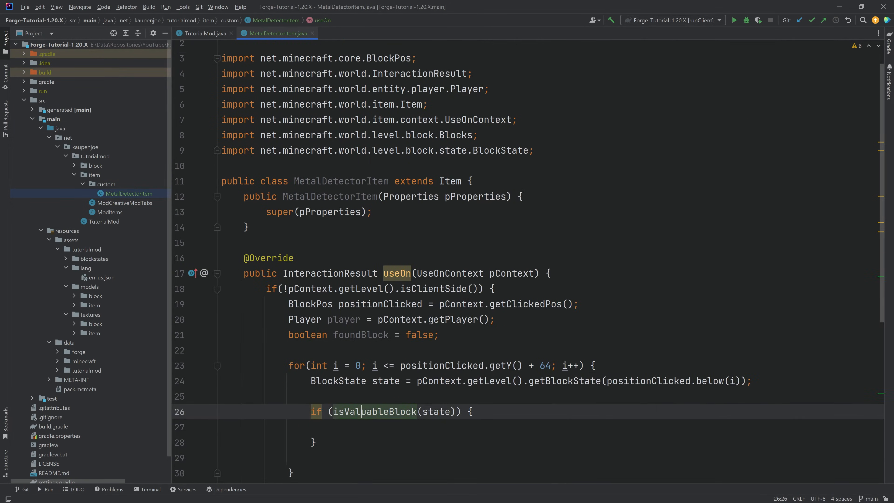
{"action": "scroll", "scroll_direction": "down", "scroll_amount": 3}
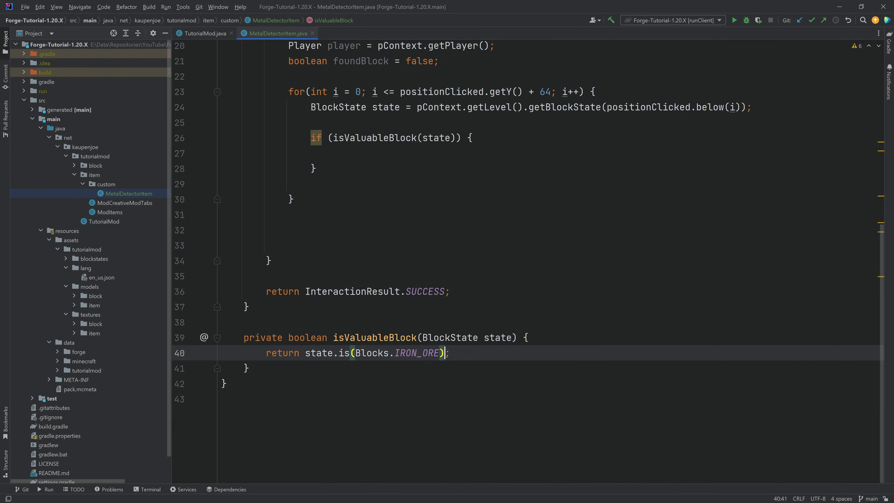
{"action": "type", "text": "|| s"}
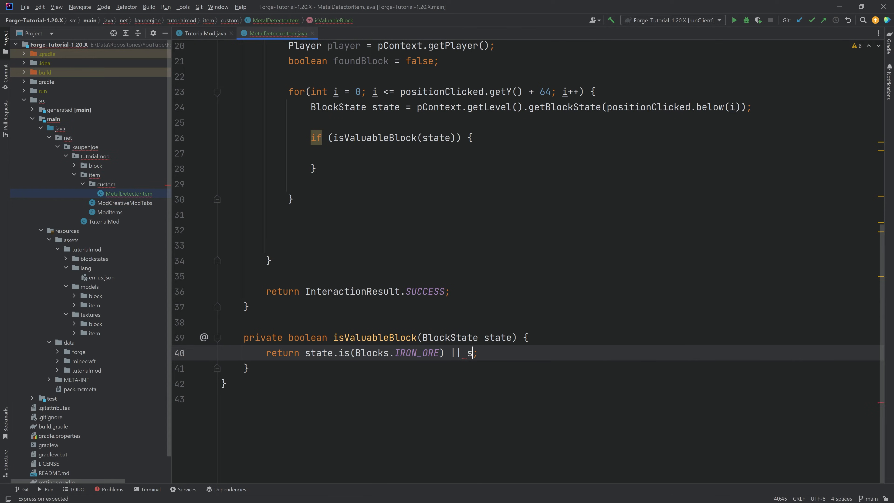
{"action": "type", "text": "tate.is("}
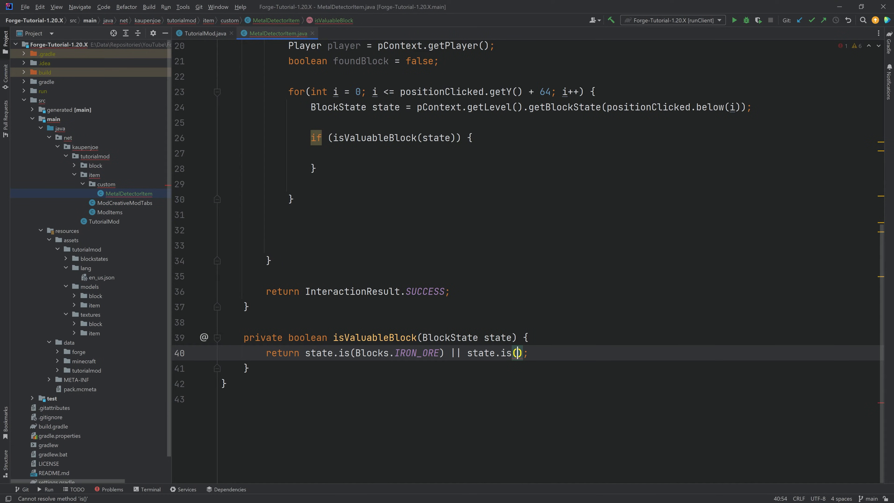
{"action": "type", "text": "Blocks.DIAMOND_ORE"}
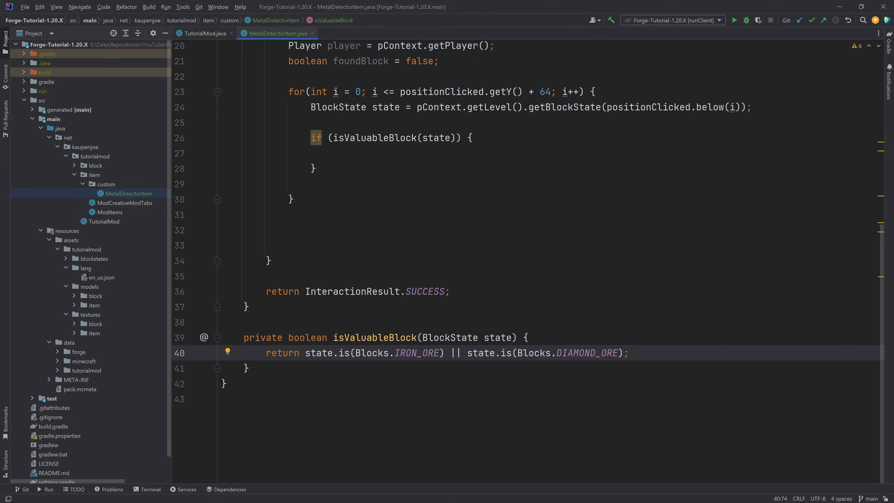
{"action": "left_click", "coordinate": [310, 353]}
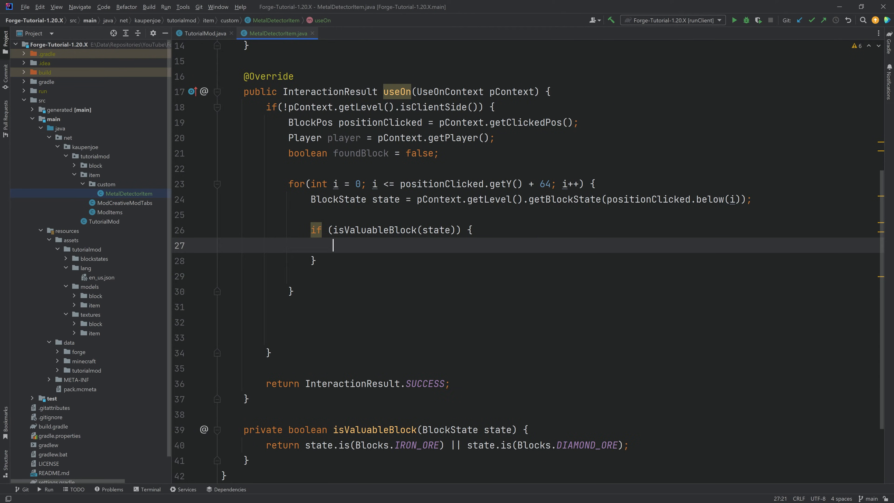
Call outputValuableCoordinates(positionClicked.below(i), player, state.getBlock()), set foundBlock true and break.
{"action": "type", "text": "output"}
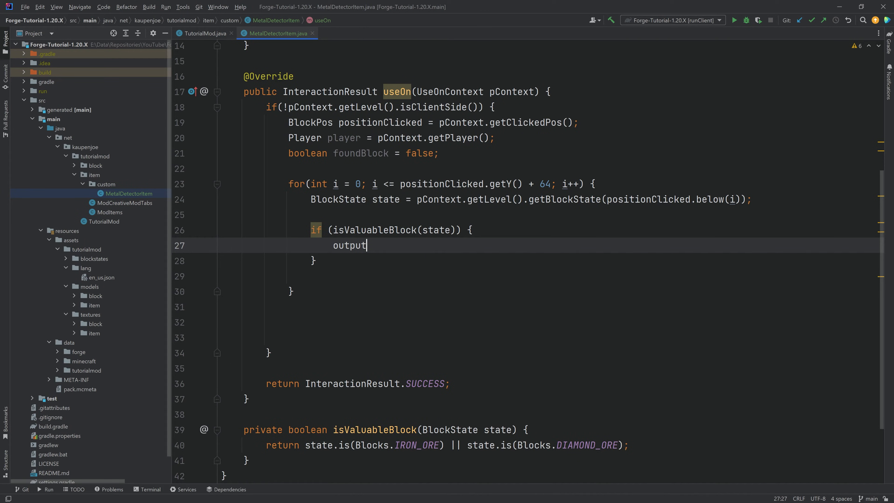
{"action": "type", "text": "ValuableCoordina"}
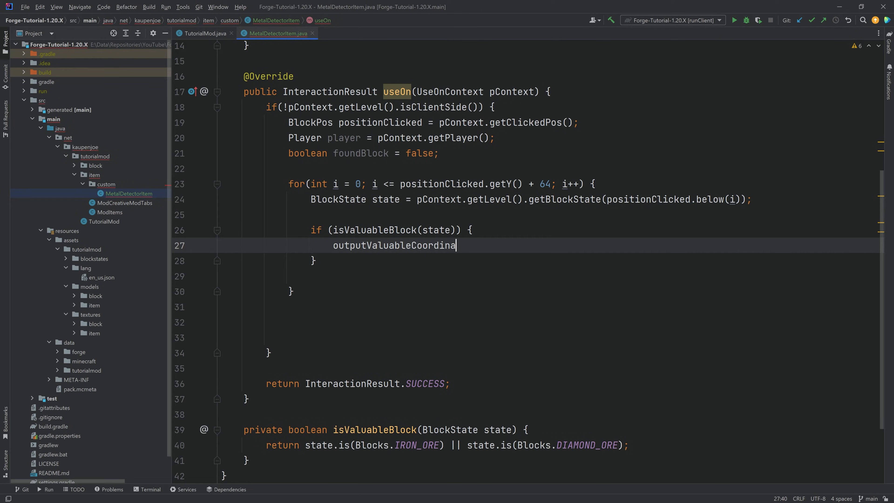
{"action": "type", "text": "tes(po"}
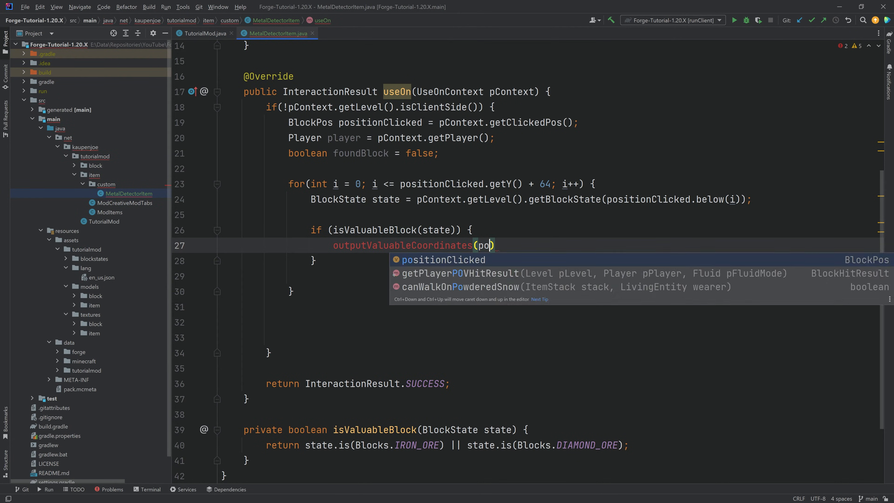
{"action": "type", "text": "positionClicked.below()"}
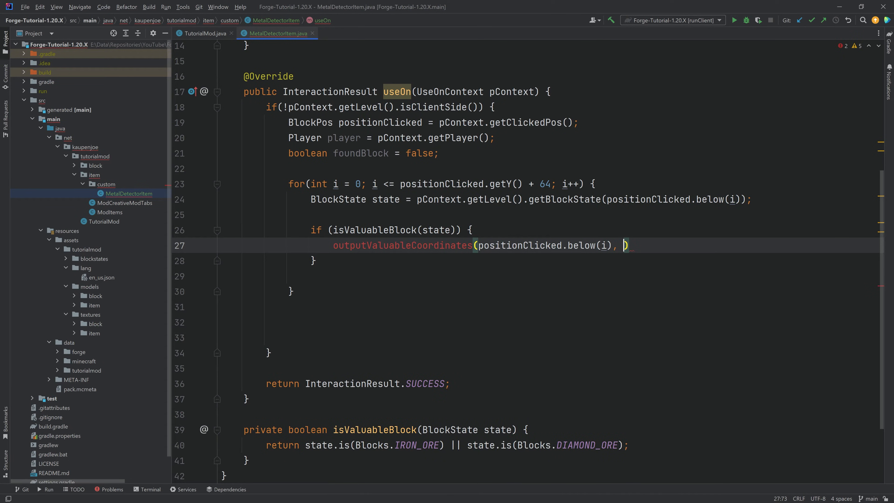
{"action": "type", "text": "player,"}
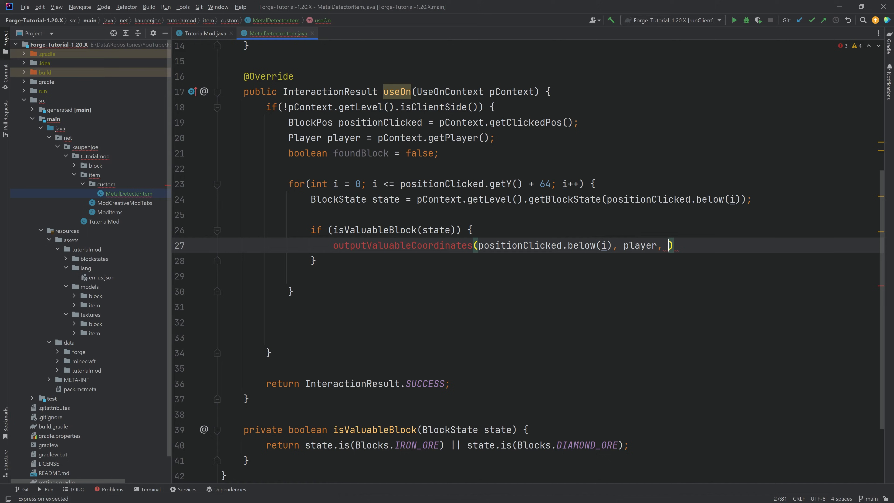
{"action": "type", "text": "state.getBlock());"}
{"action": "type", "text": "foundBlock ="}
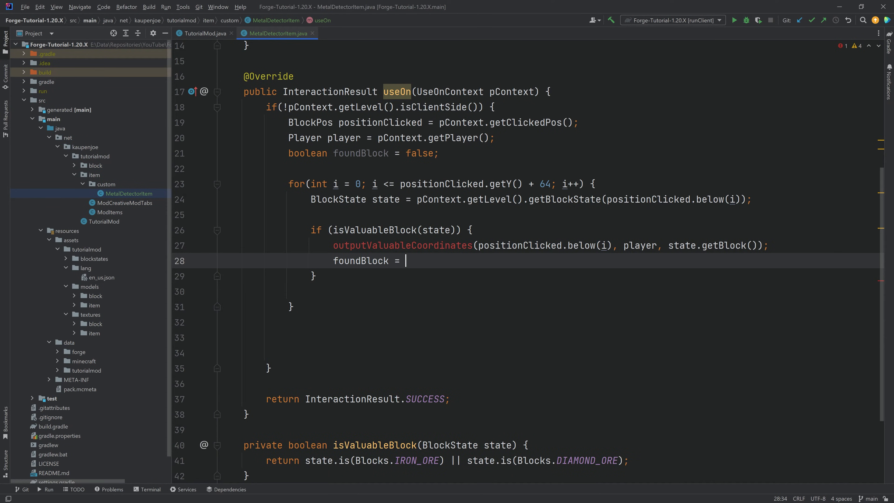
{"action": "type", "text": "true;"}
{"action": "type", "text": "break;;"}
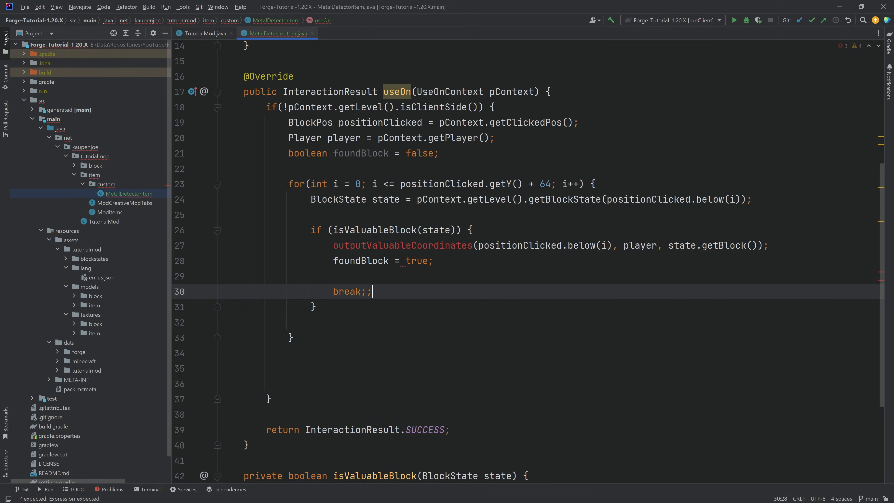
{"action": "key", "text": "Backspace"}
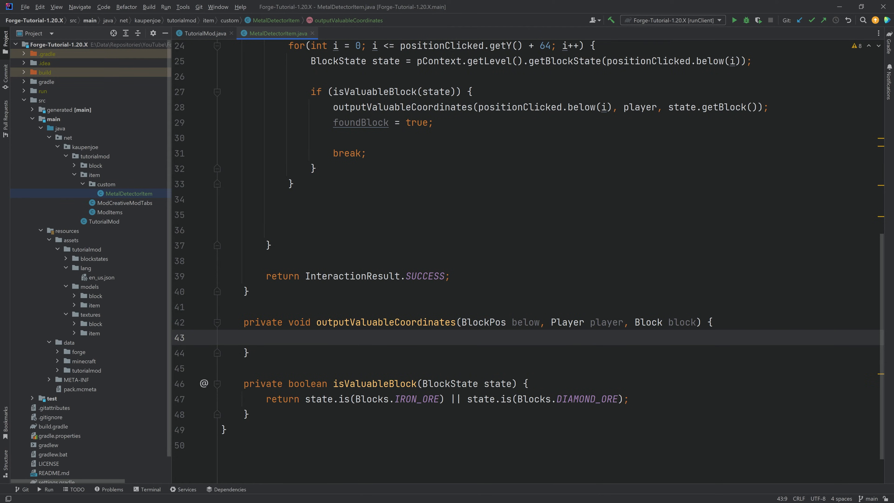
Have outputValuableCoordinates send the player a message naming the block at blockPos x, y, z.
{"action": "type", "text": "blockPos"}
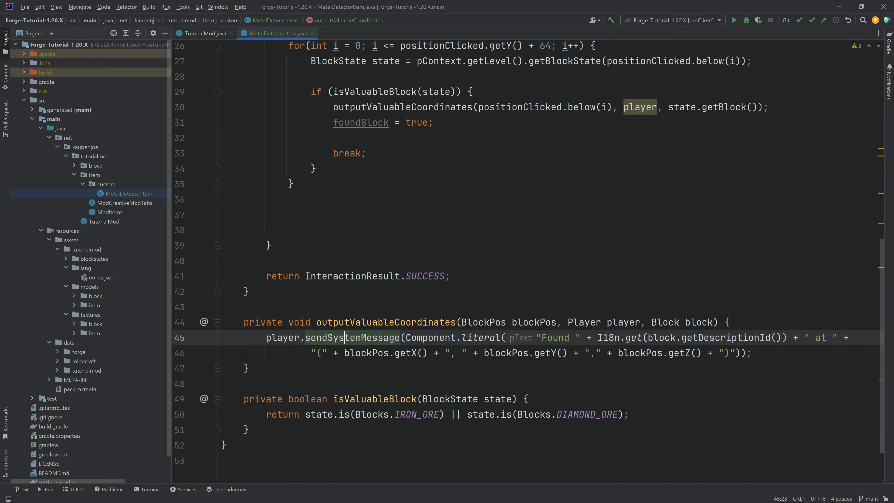
{"action": "left_click", "coordinate": [282, 338]}
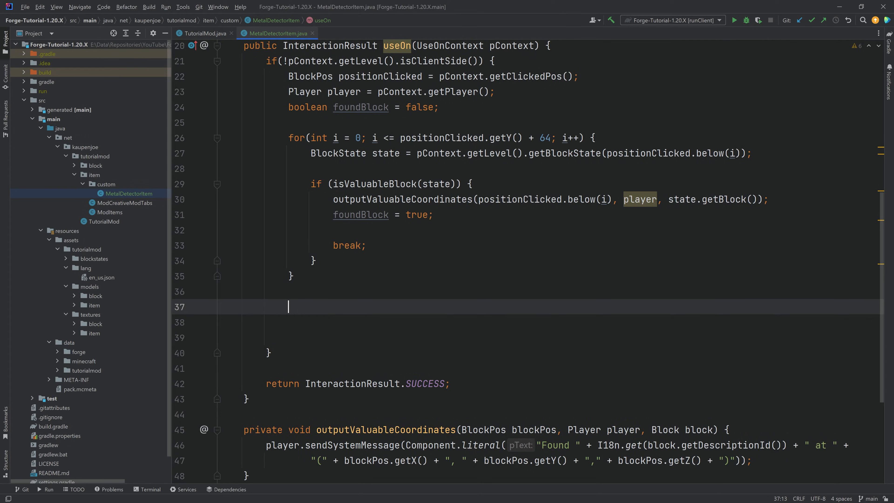
Send the player "No valuables Found!" via Component.literal when !foundBlock after the loop.
{"action": "type", "text": "if!"}
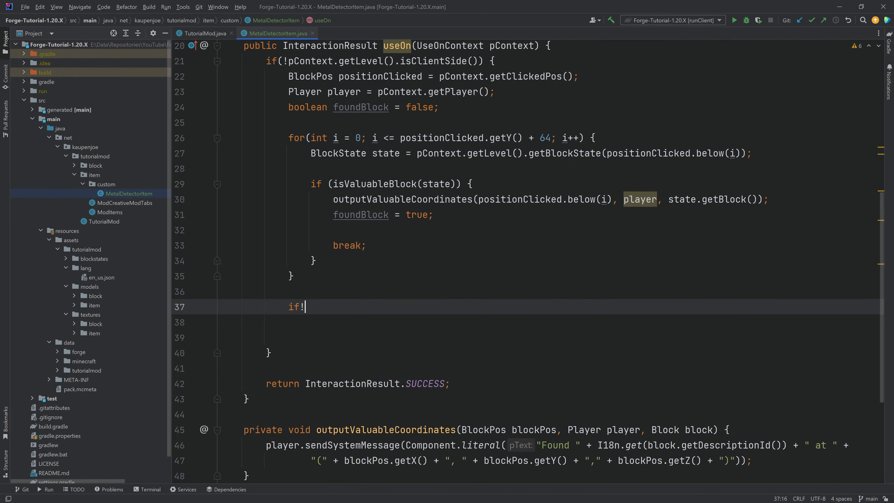
{"action": "type", "text": "(!foundBlock)"}
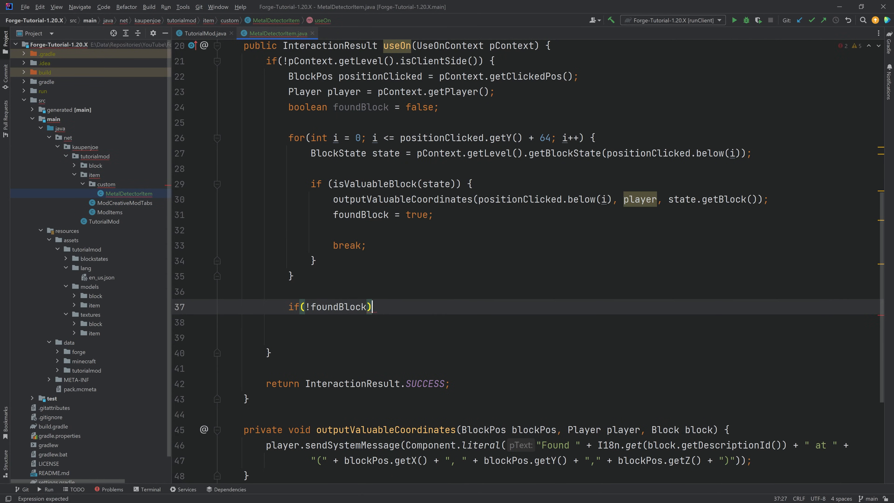
{"action": "type", "text": "{"}
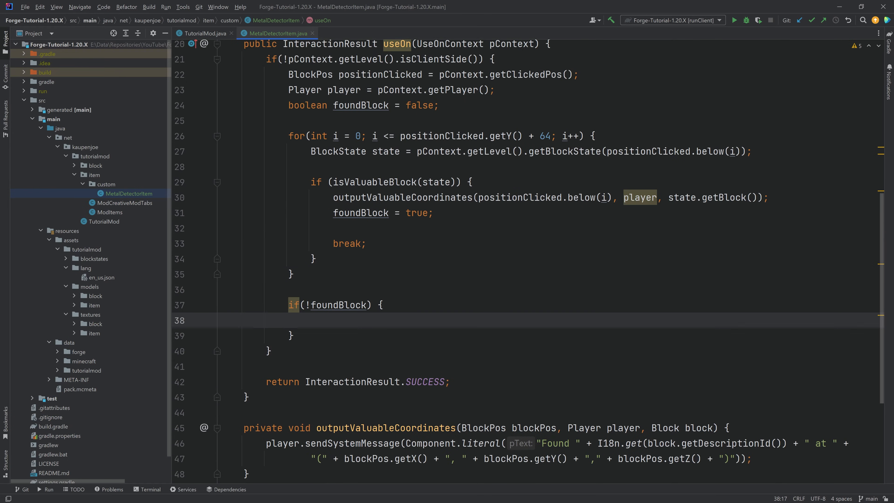
{"action": "type", "text": "player.sendSystemMessage();"}
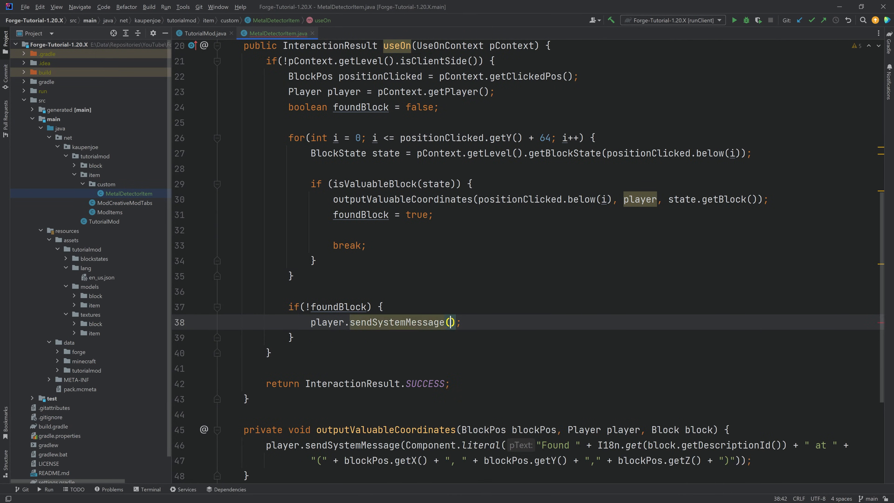
{"action": "type", "text": "COm"}
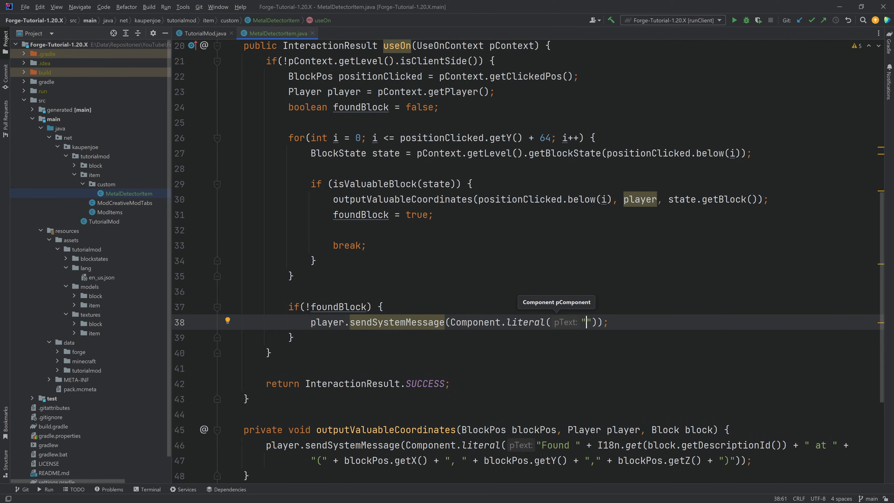
{"action": "type", "text": "No valuab"}
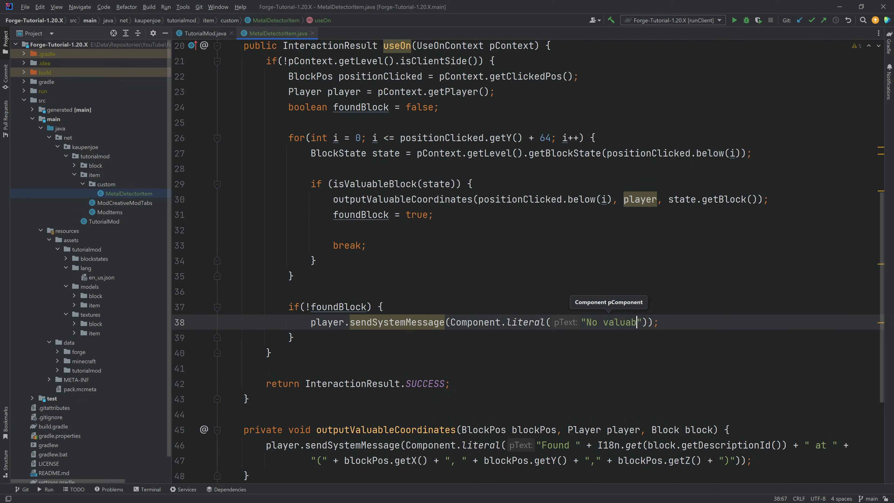
{"action": "type", "text": "les Found!"}
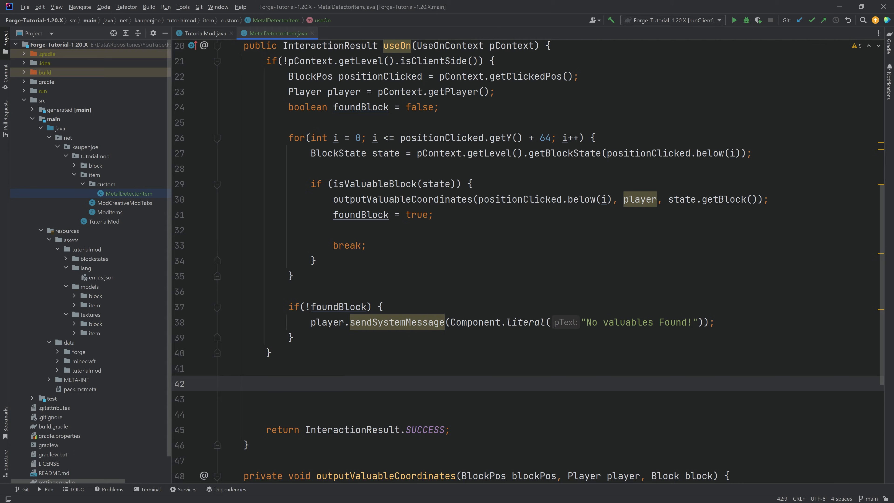
Add pContext.getItemInHand().hurtAndBreak(1, pContext.getPlayer(), player -> player.broadcastBreakEvent(player.getUsedItemHand())).
{"action": "type", "text": "pContext."}
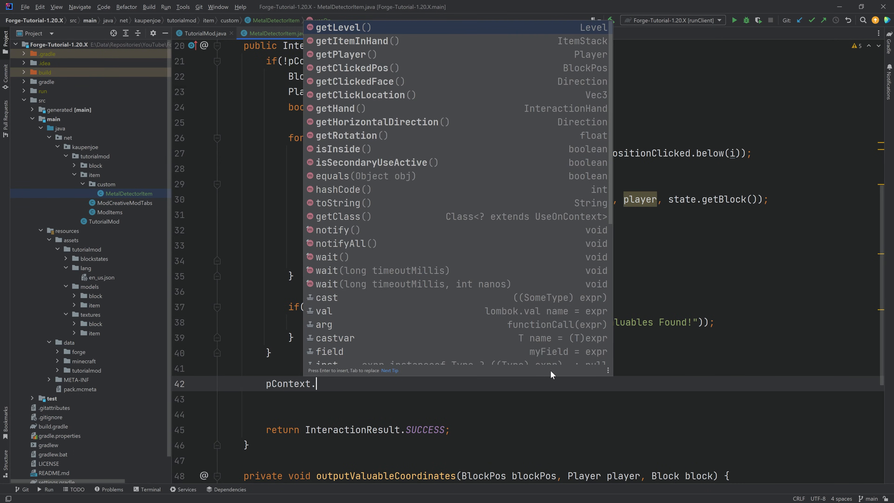
{"action": "type", "text": "getItemInHand().hurtAndBreak(1, );"}
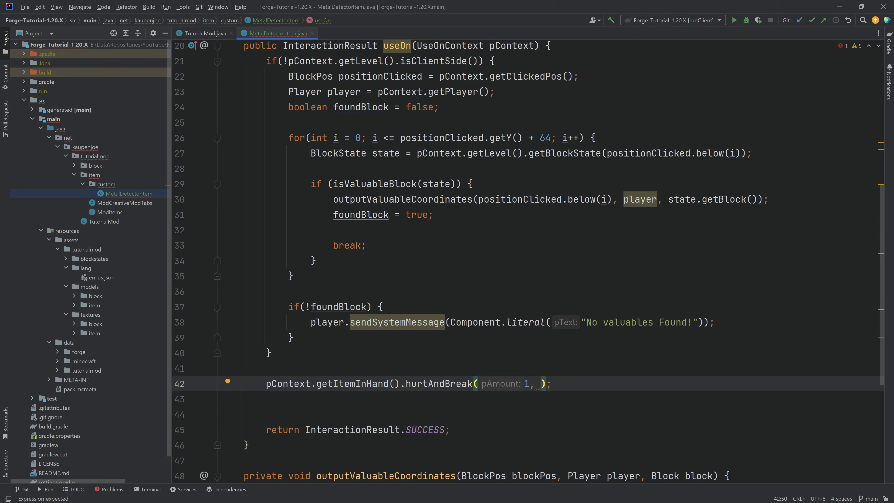
{"action": "type", "text": "pContext.getPlayer("}
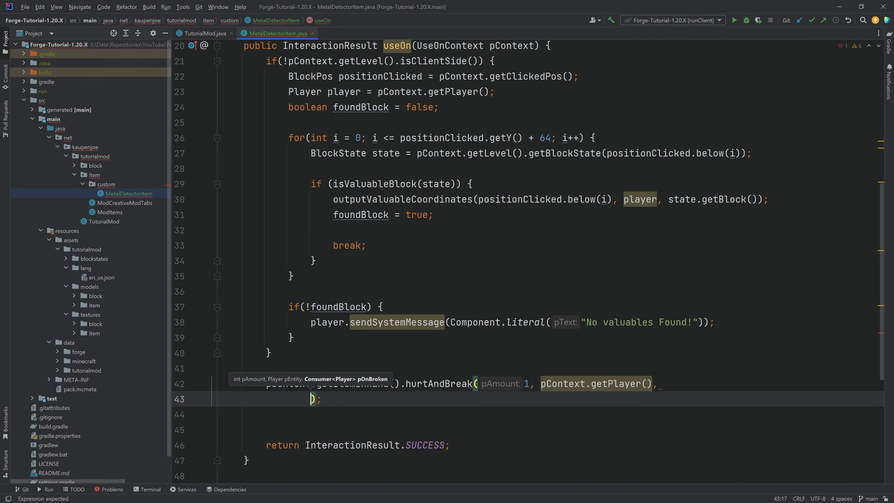
{"action": "type", "text": "player ->"}
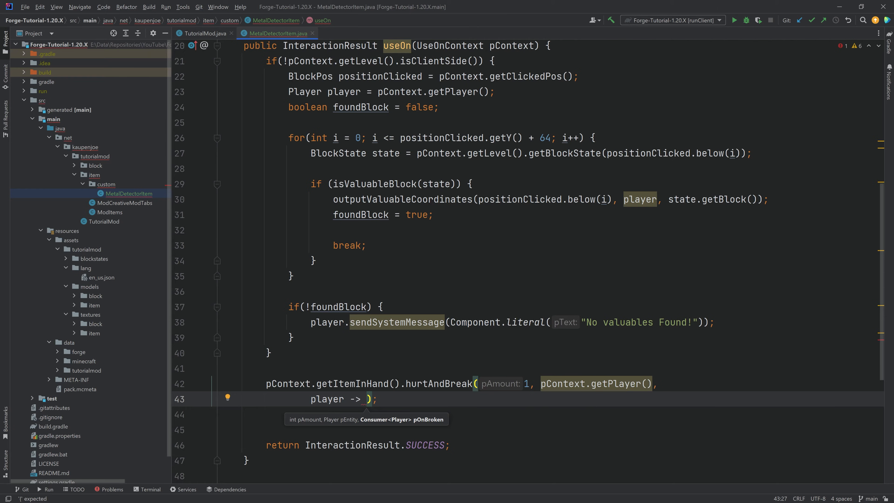
{"action": "type", "text": "player.broadcastBreakEvent(player."}
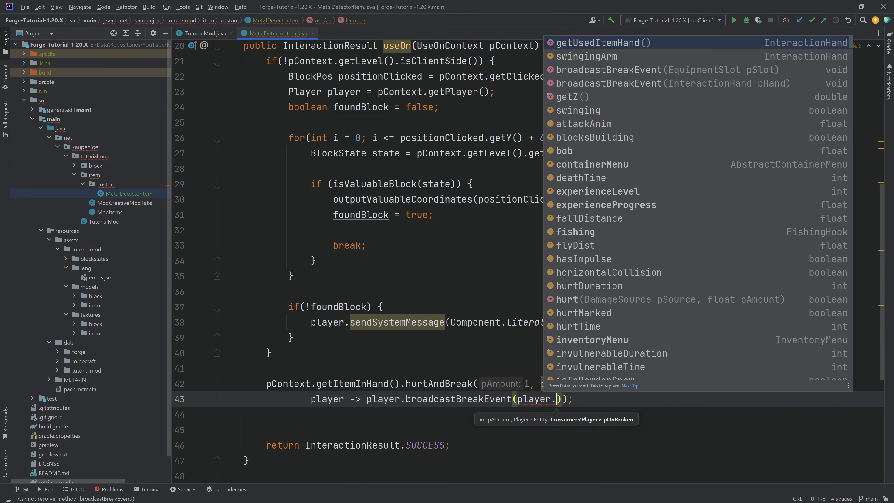
{"action": "key", "text": "Enter"}
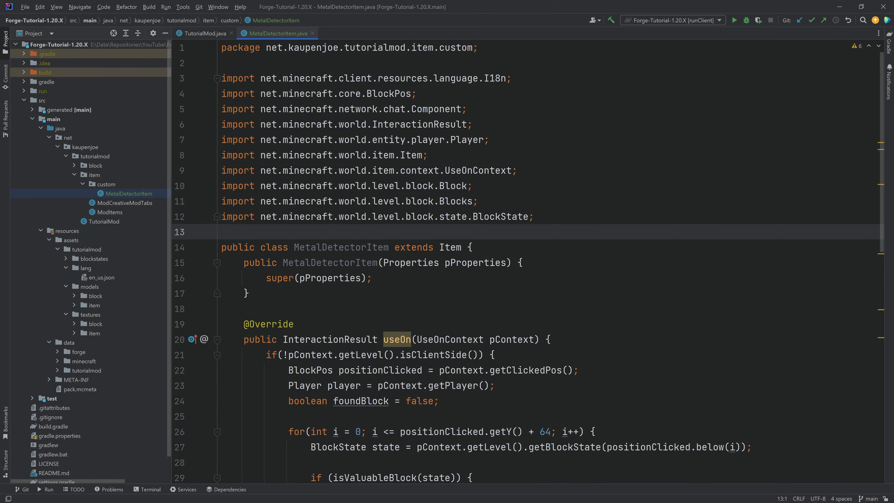
{"action": "left_click", "coordinate": [452, 246]}
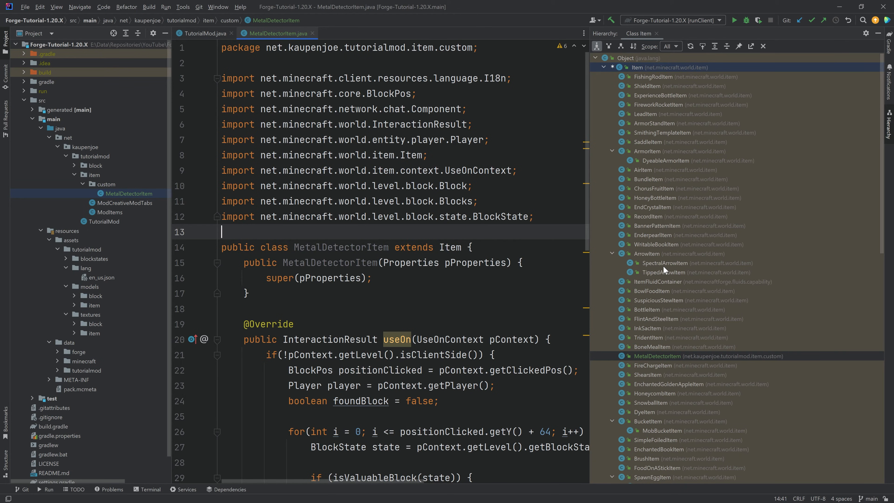
{"action": "scroll", "scroll_direction": "down", "scroll_amount": 3}
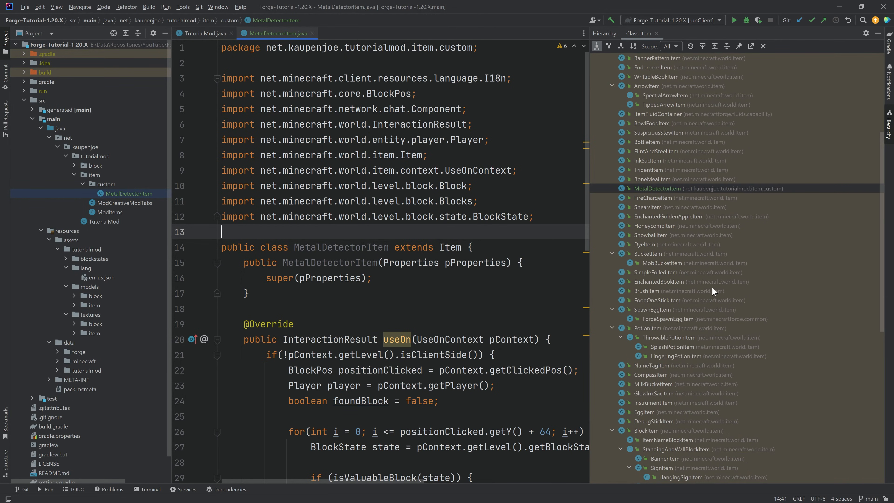
{"action": "mouse_move", "coordinate": [645, 236]}
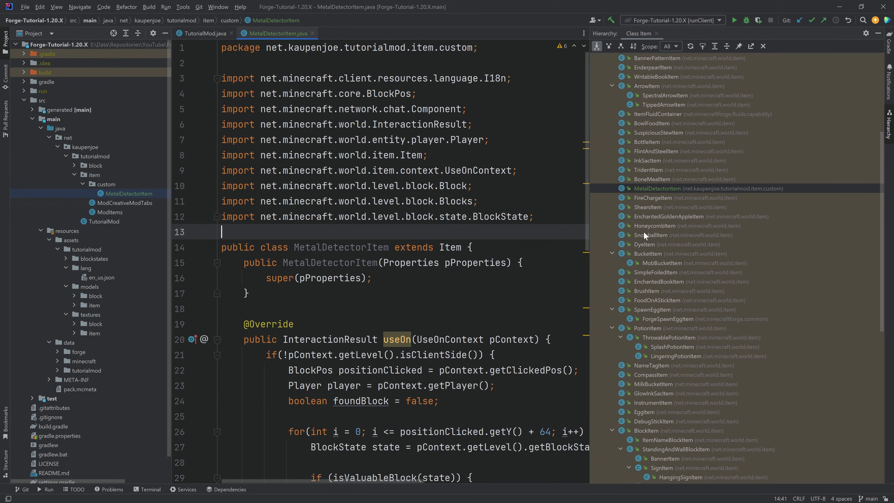
{"action": "left_click", "coordinate": [664, 234]}
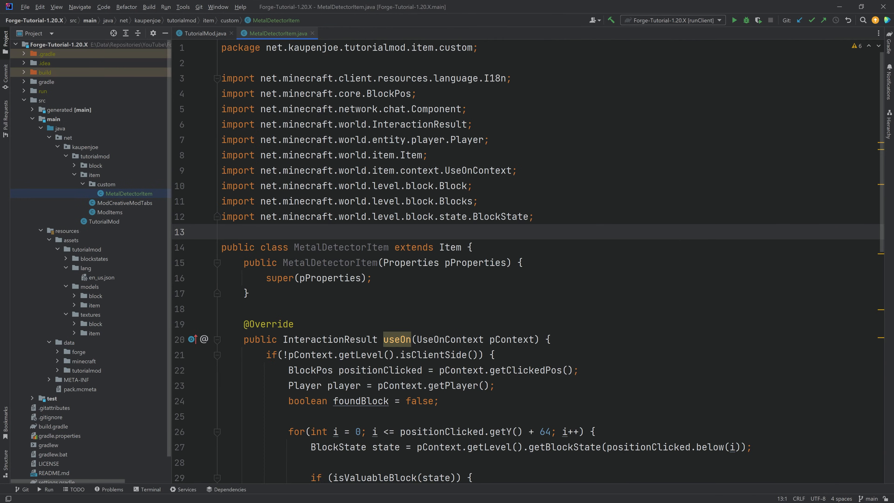
{"action": "left_click", "coordinate": [111, 212]}
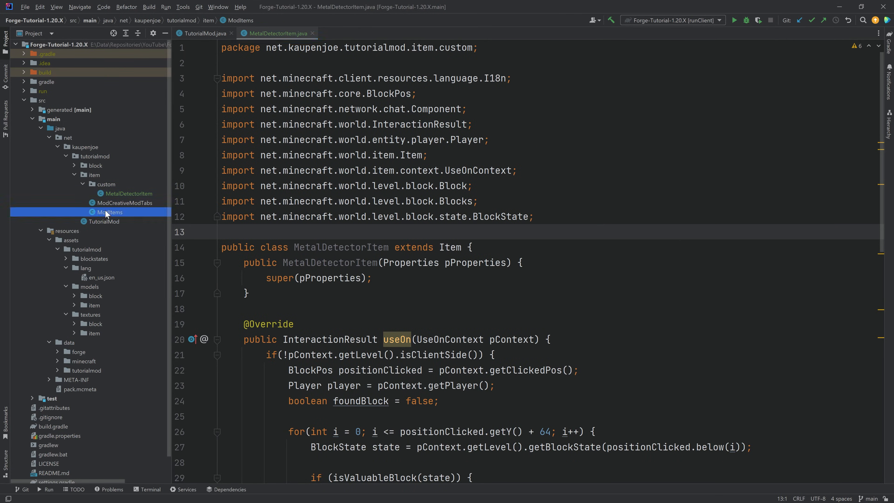
In ModItems.java, duplicate the RAW_SAPPHIRE registration and rename it METAL_DETECTOR.
{"action": "double_click", "coordinate": [110, 213]}
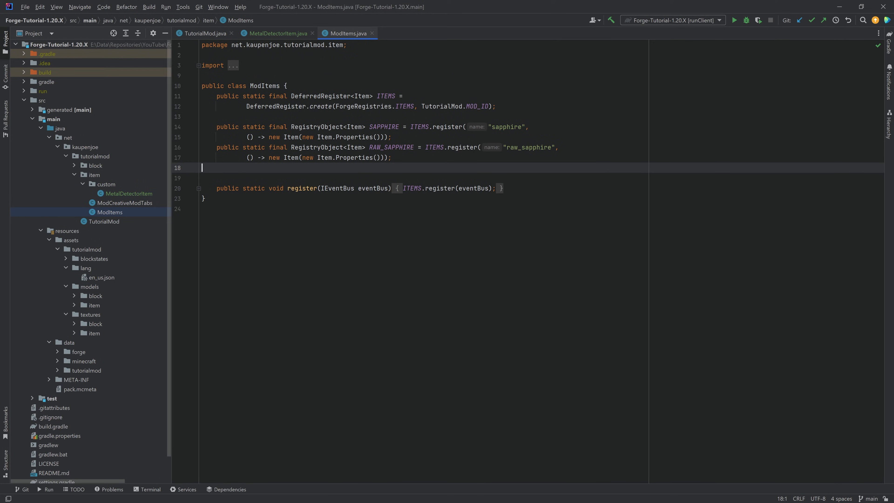
{"action": "mouse_move", "coordinate": [134, 194]}
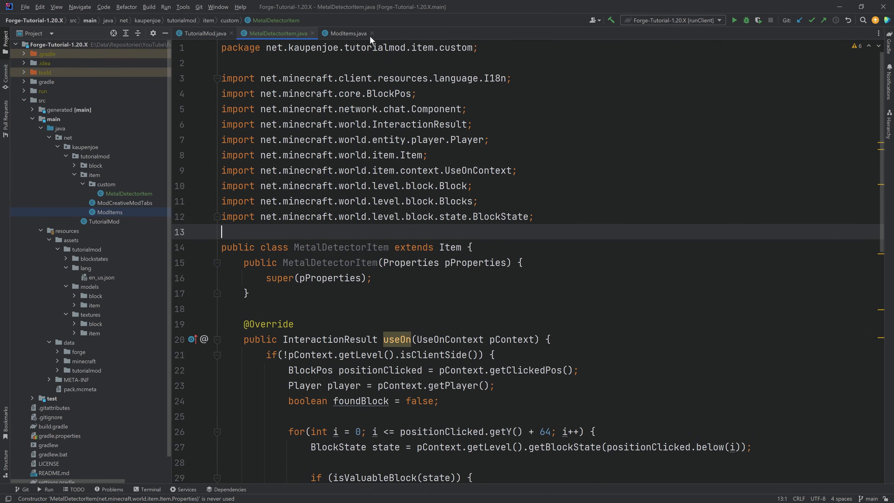
{"action": "left_click", "coordinate": [344, 33]}
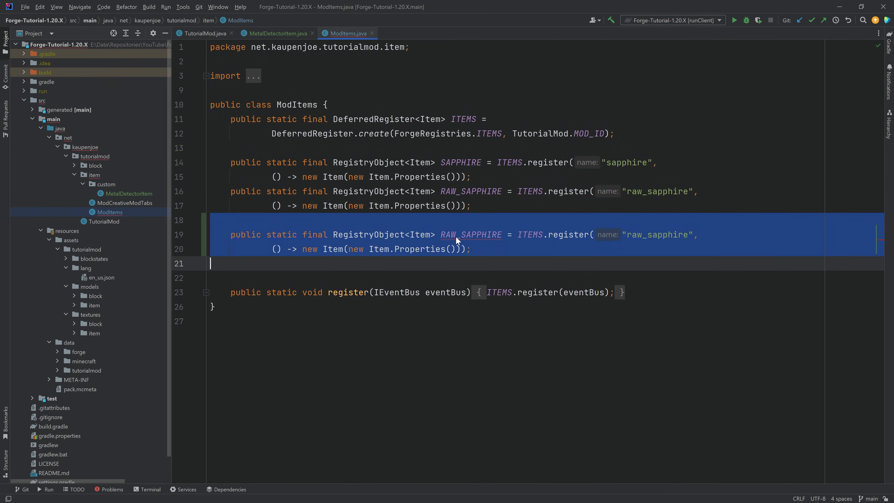
{"action": "type", "text": "M"}
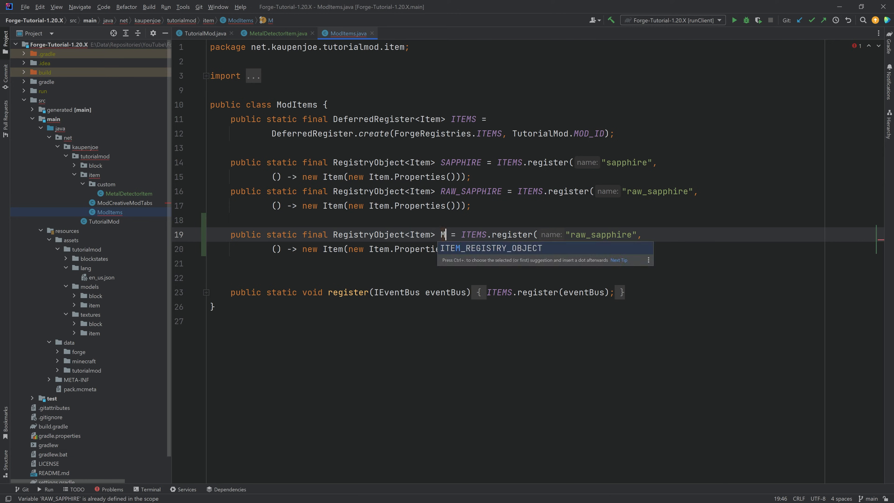
{"action": "type", "text": "ETAL_DETECTOR"}
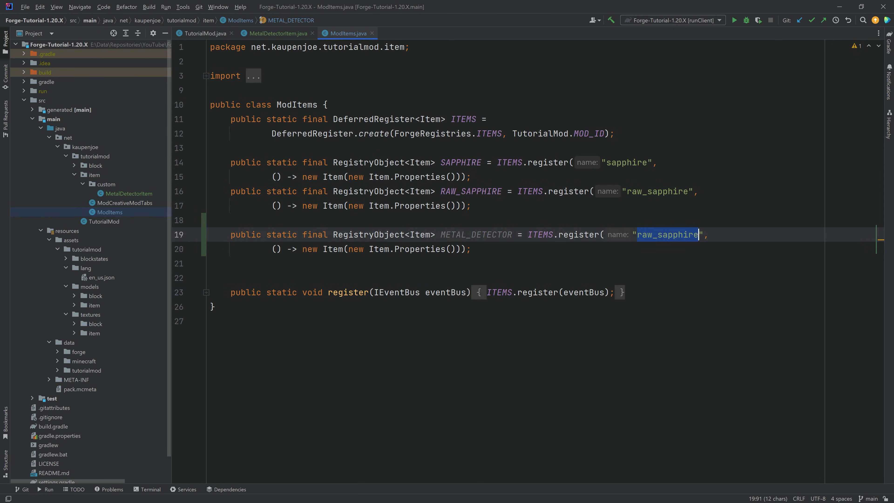
Set its registry name to "metal_detector" and construct a new MetalDetectorItem instead of Item.
{"action": "type", "text": "metal_det"}
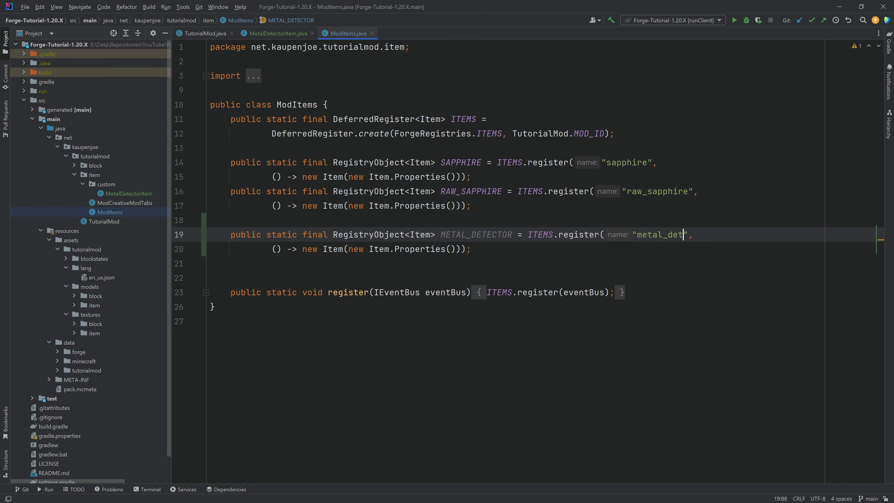
{"action": "type", "text": "ector"}
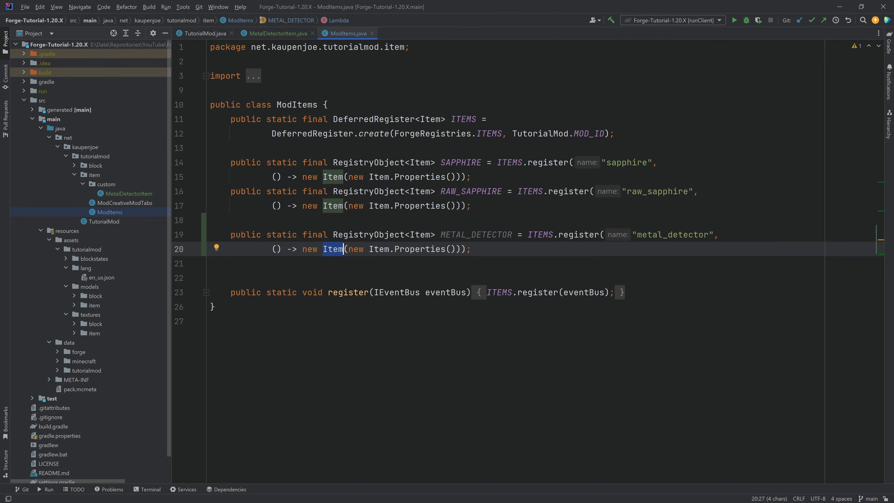
{"action": "type", "text": "MetalDetectorItem"}
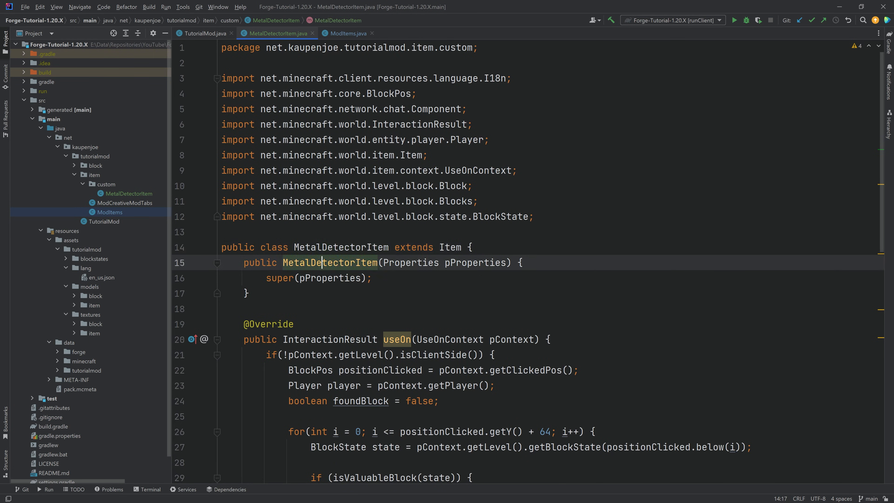
{"action": "left_click", "coordinate": [339, 246]}
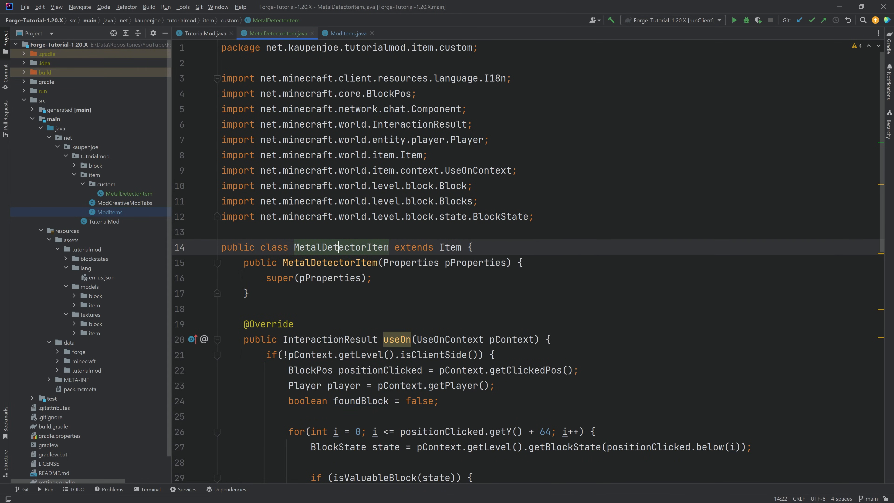
{"action": "double_click", "coordinate": [340, 247]}
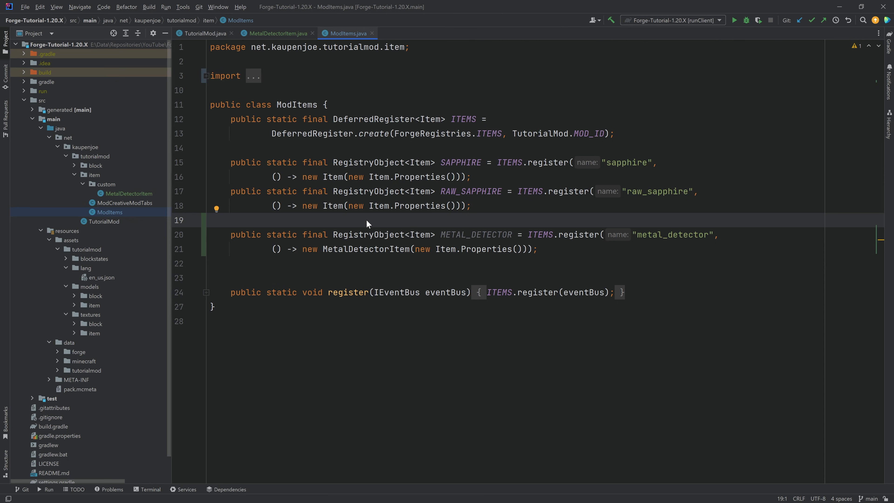
Give the METAL_DETECTOR's Item.Properties a durability of 100.
{"action": "type", "text": "."}
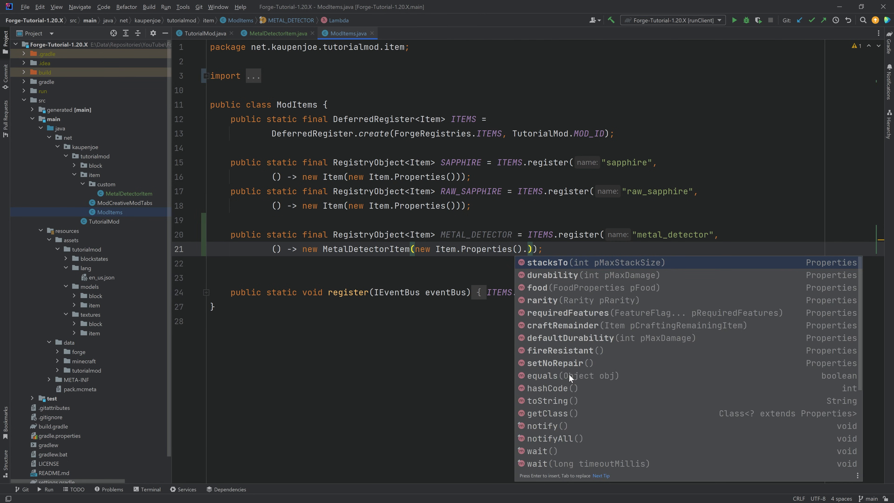
{"action": "key", "text": "Down"}
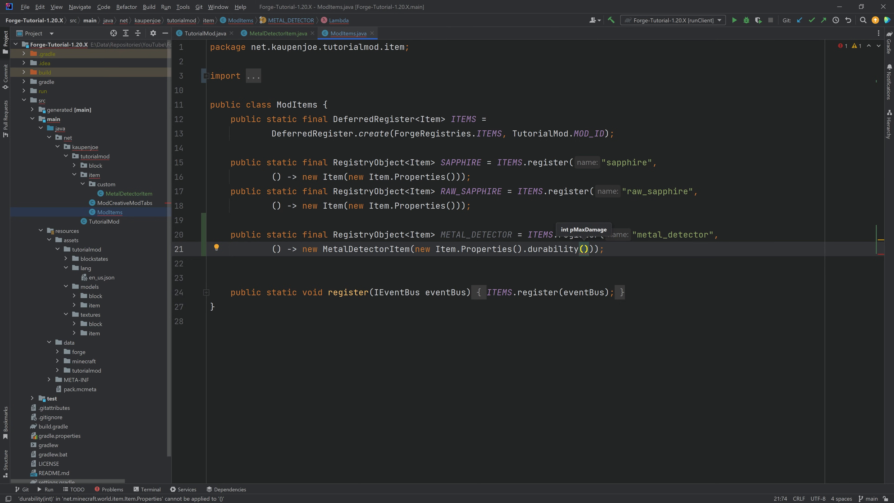
{"action": "type", "text": "100"}
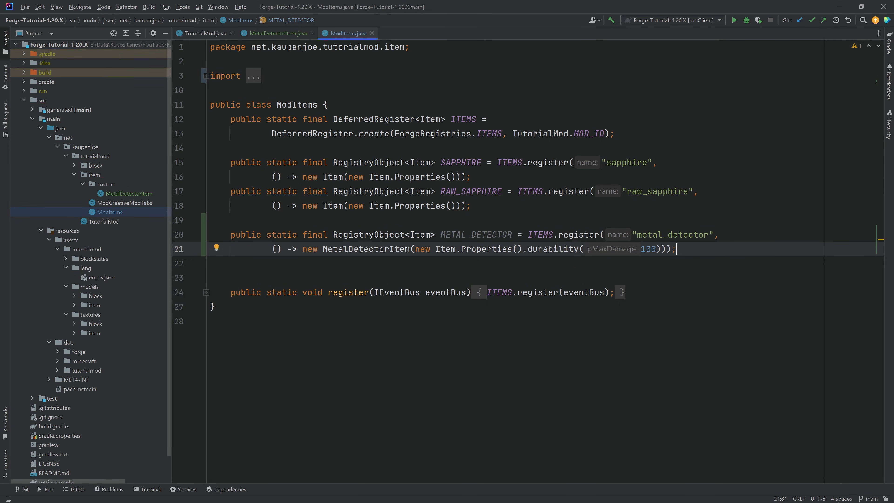
{"action": "left_click", "coordinate": [101, 277]}
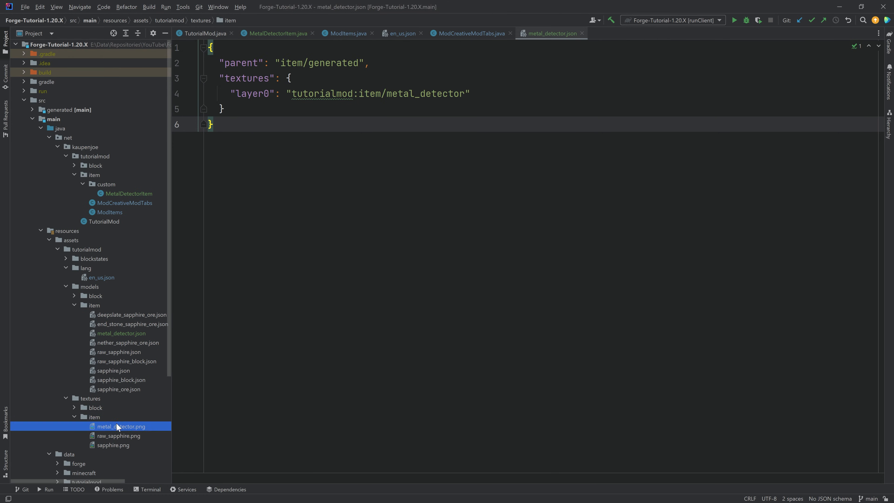
{"action": "mouse_move", "coordinate": [140, 312]}
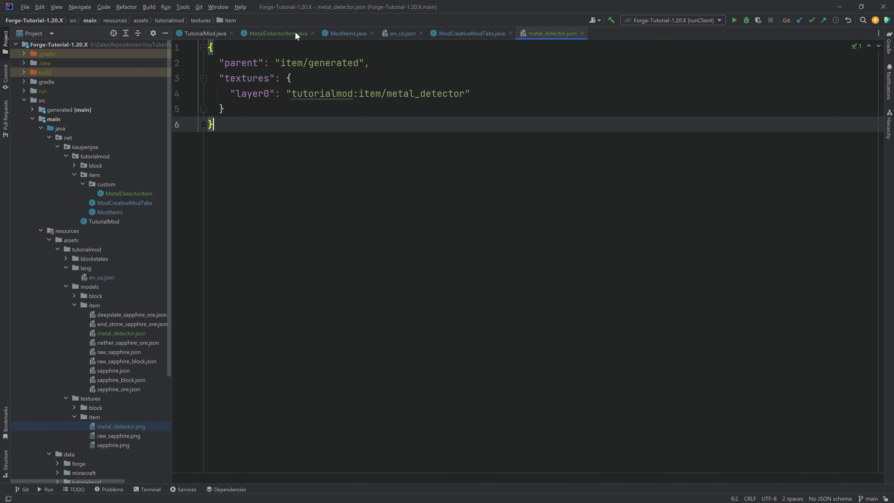
Return to the MetalDetectorItem.java editor after adding its model and texture files.
{"action": "left_click", "coordinate": [273, 33]}
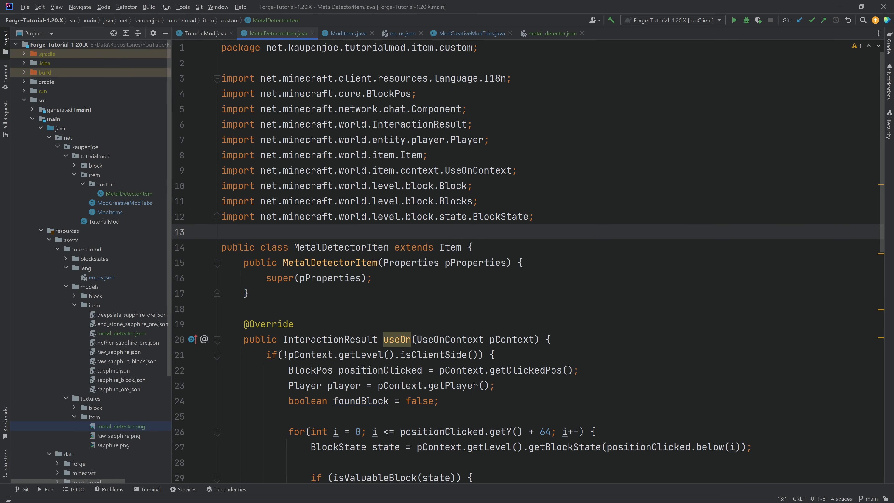